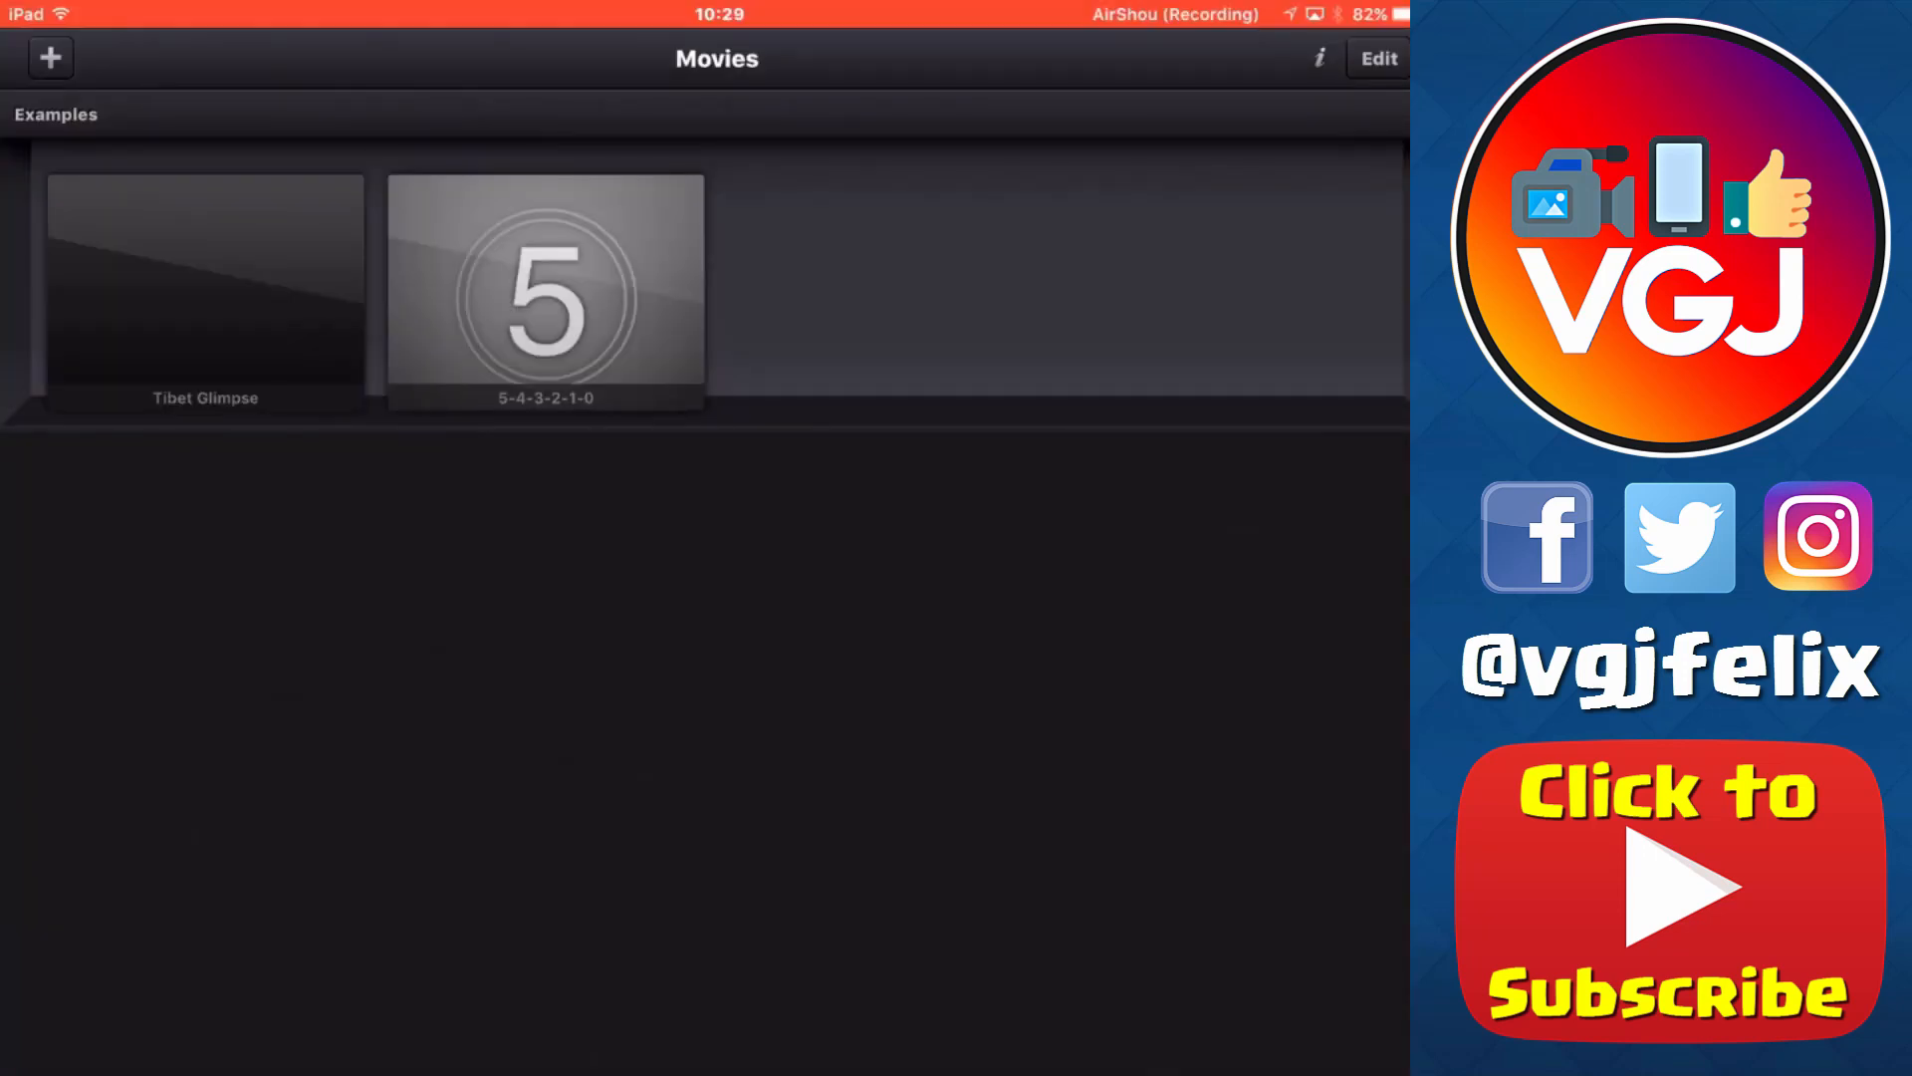
Create a new movie project with the default HD landscape settings.
click(49, 58)
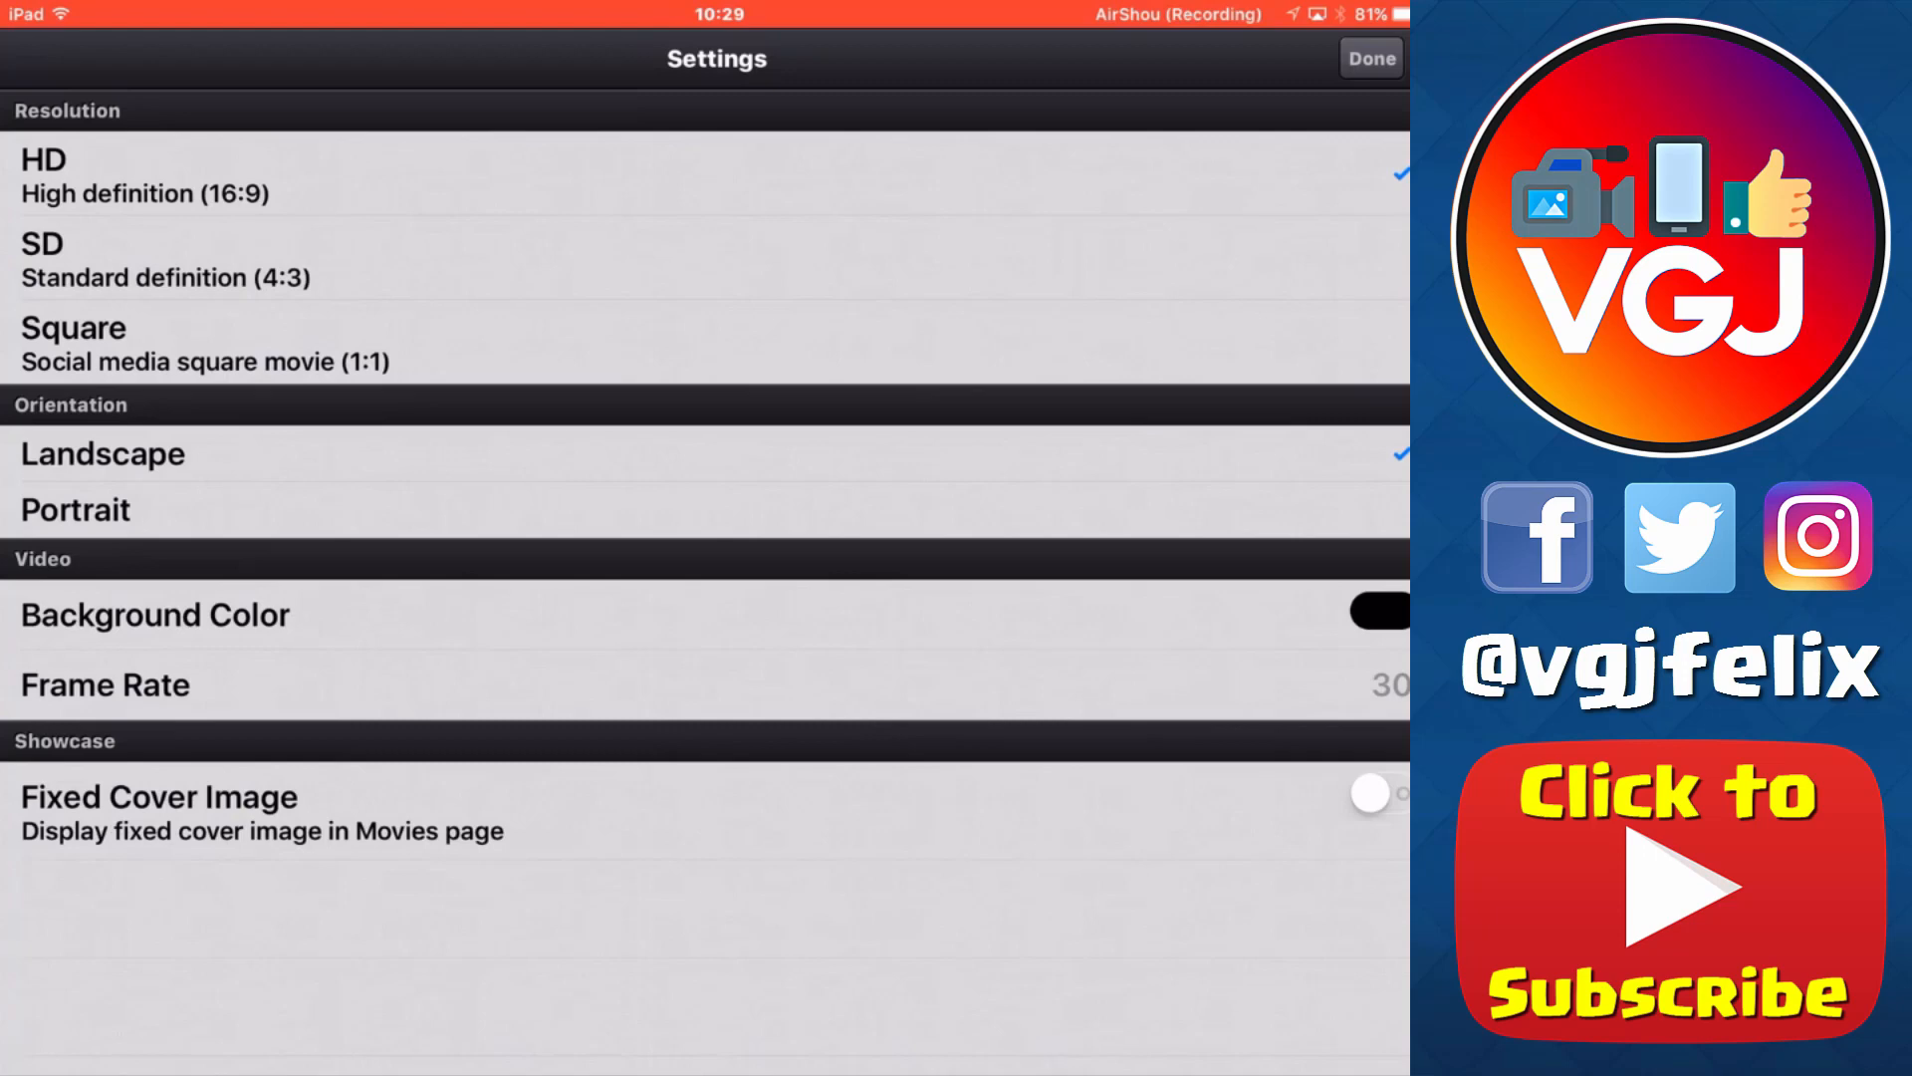
click(1371, 58)
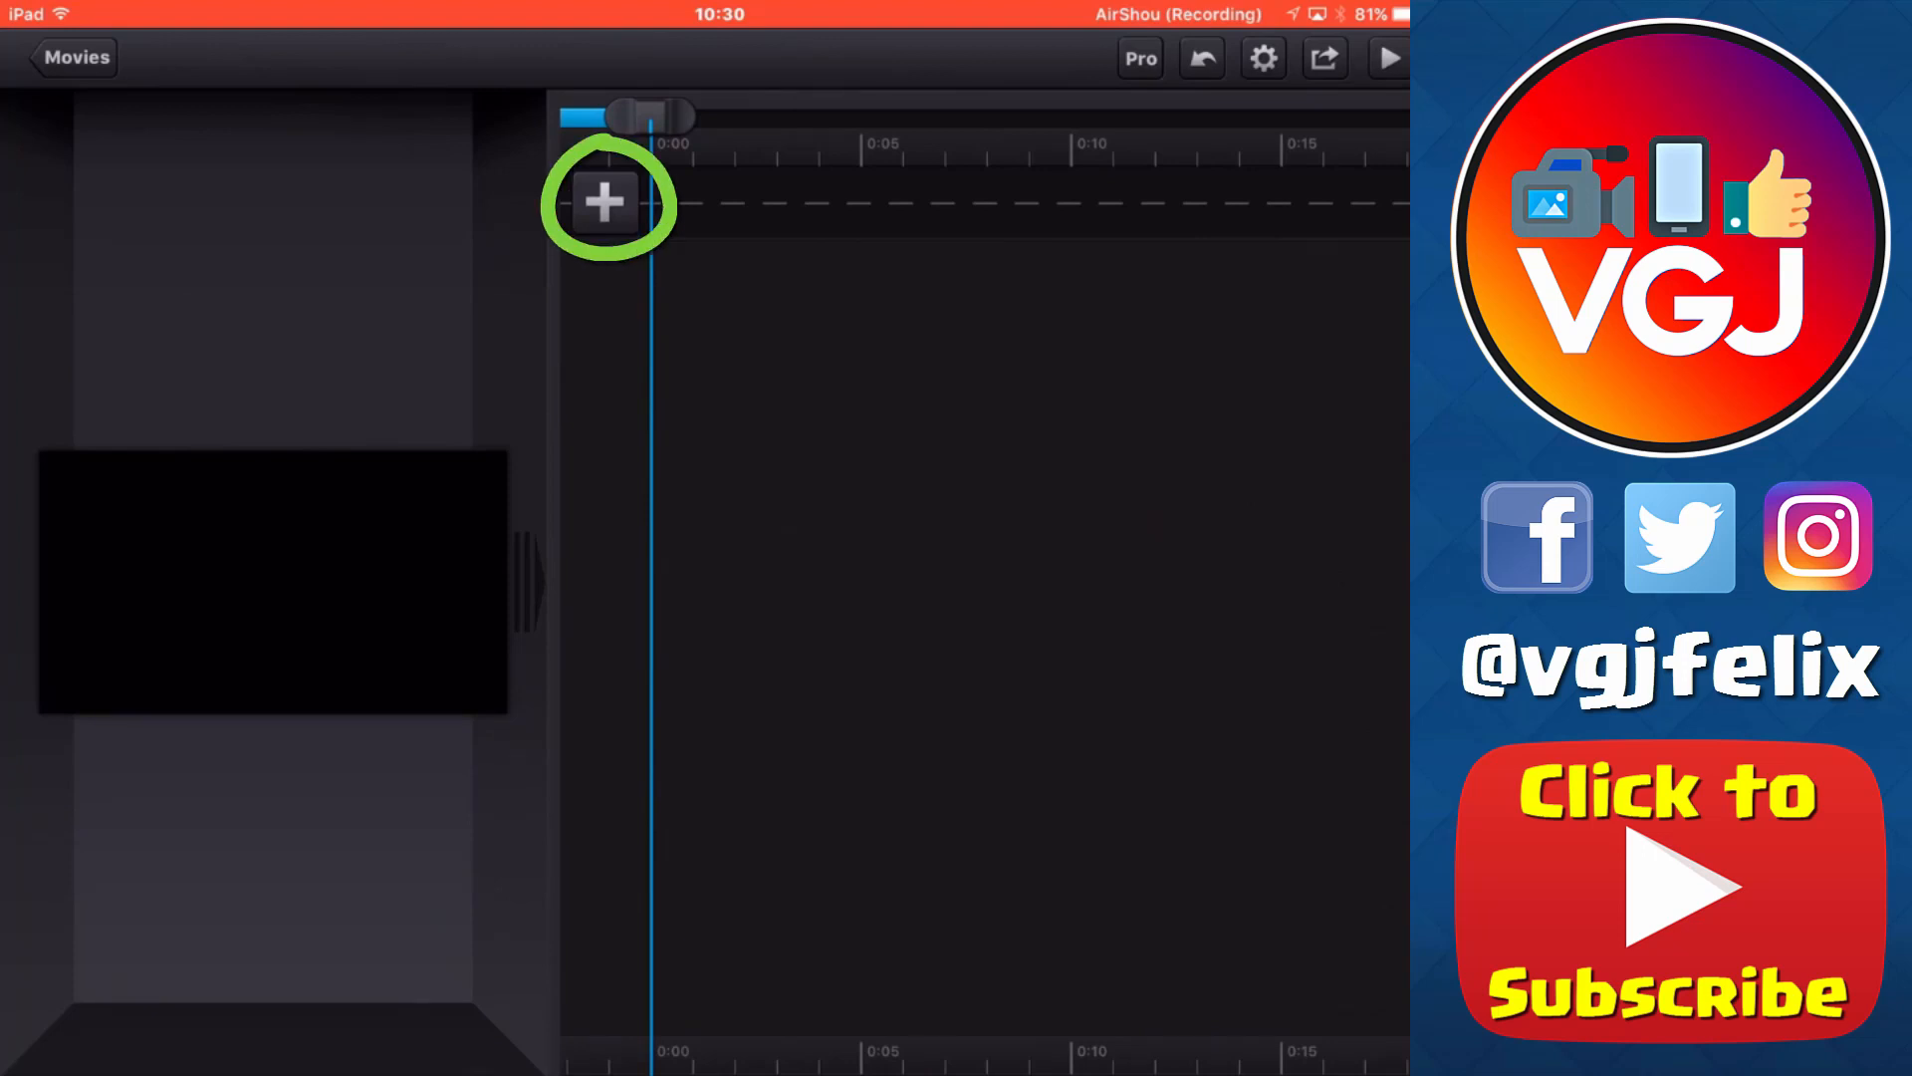
Add the blue knight wallpaper from Camera Roll as the first photo track.
click(604, 202)
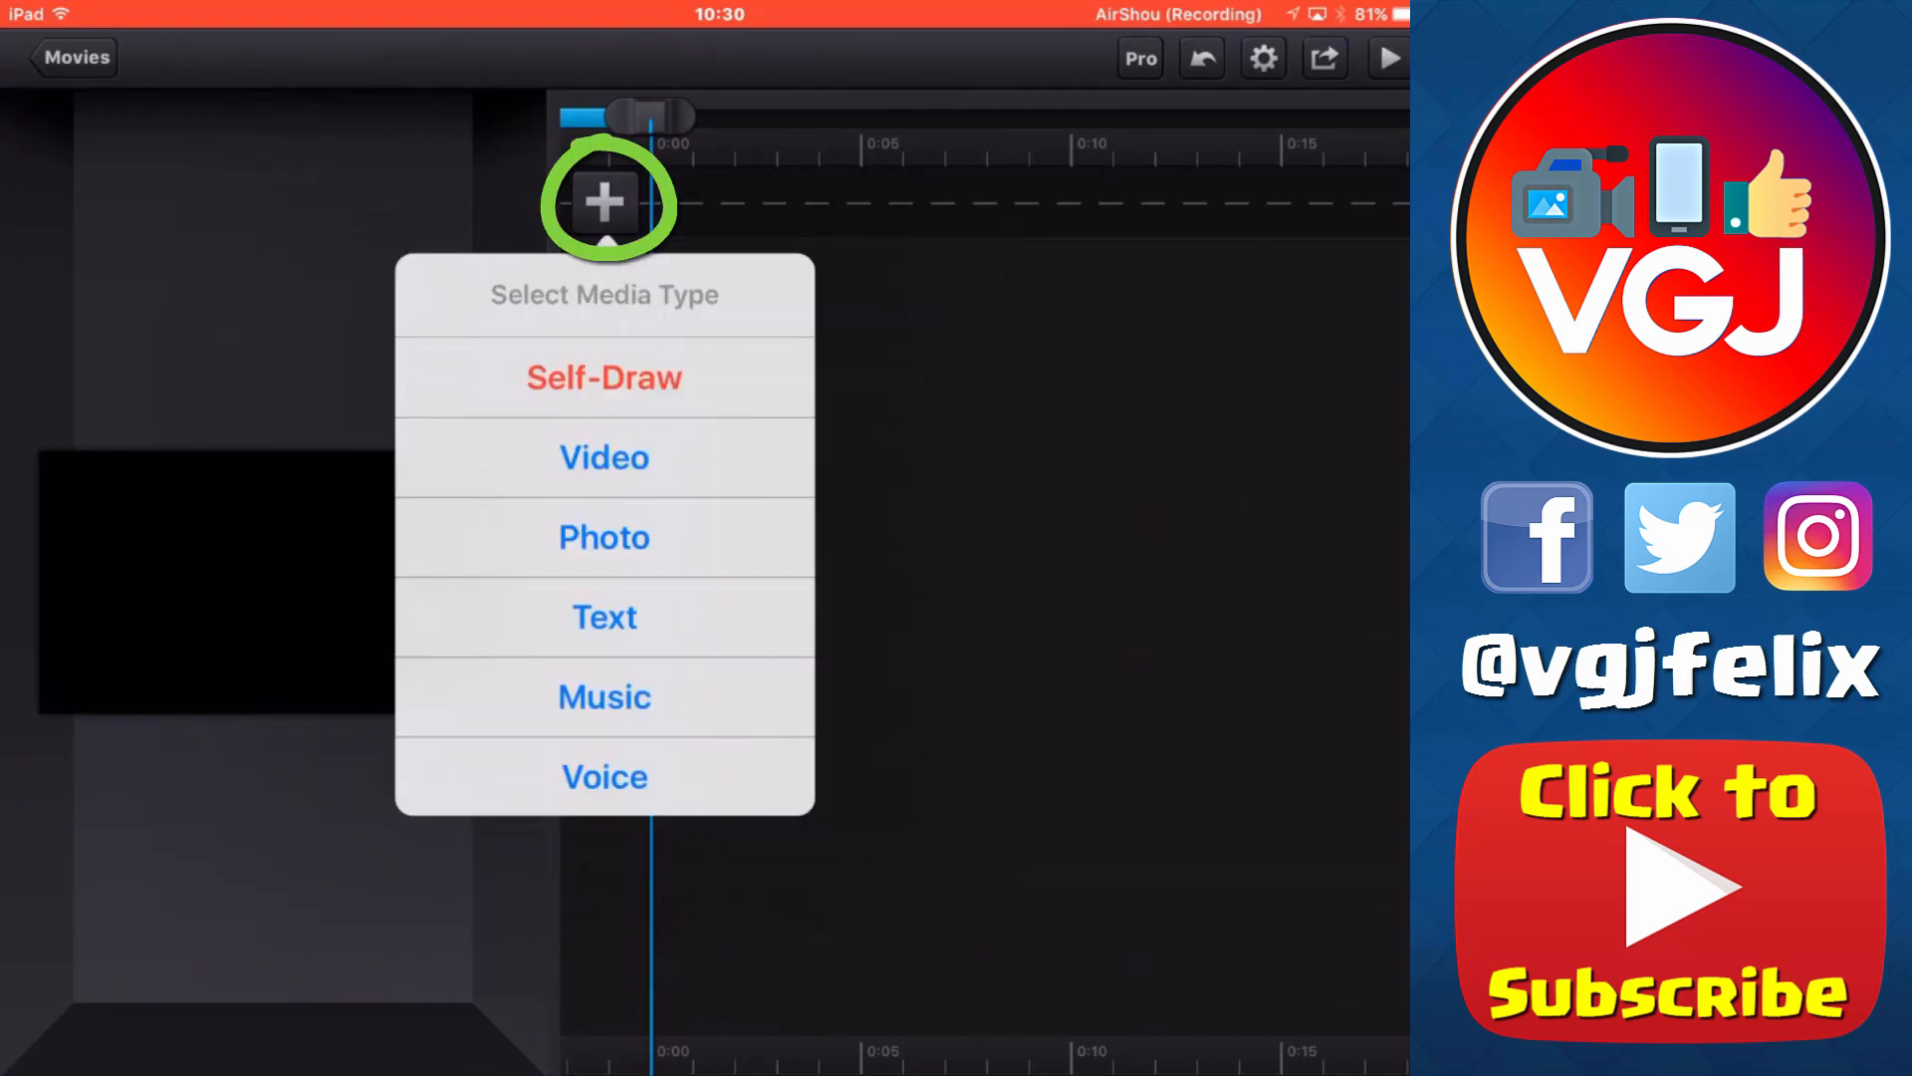
click(604, 202)
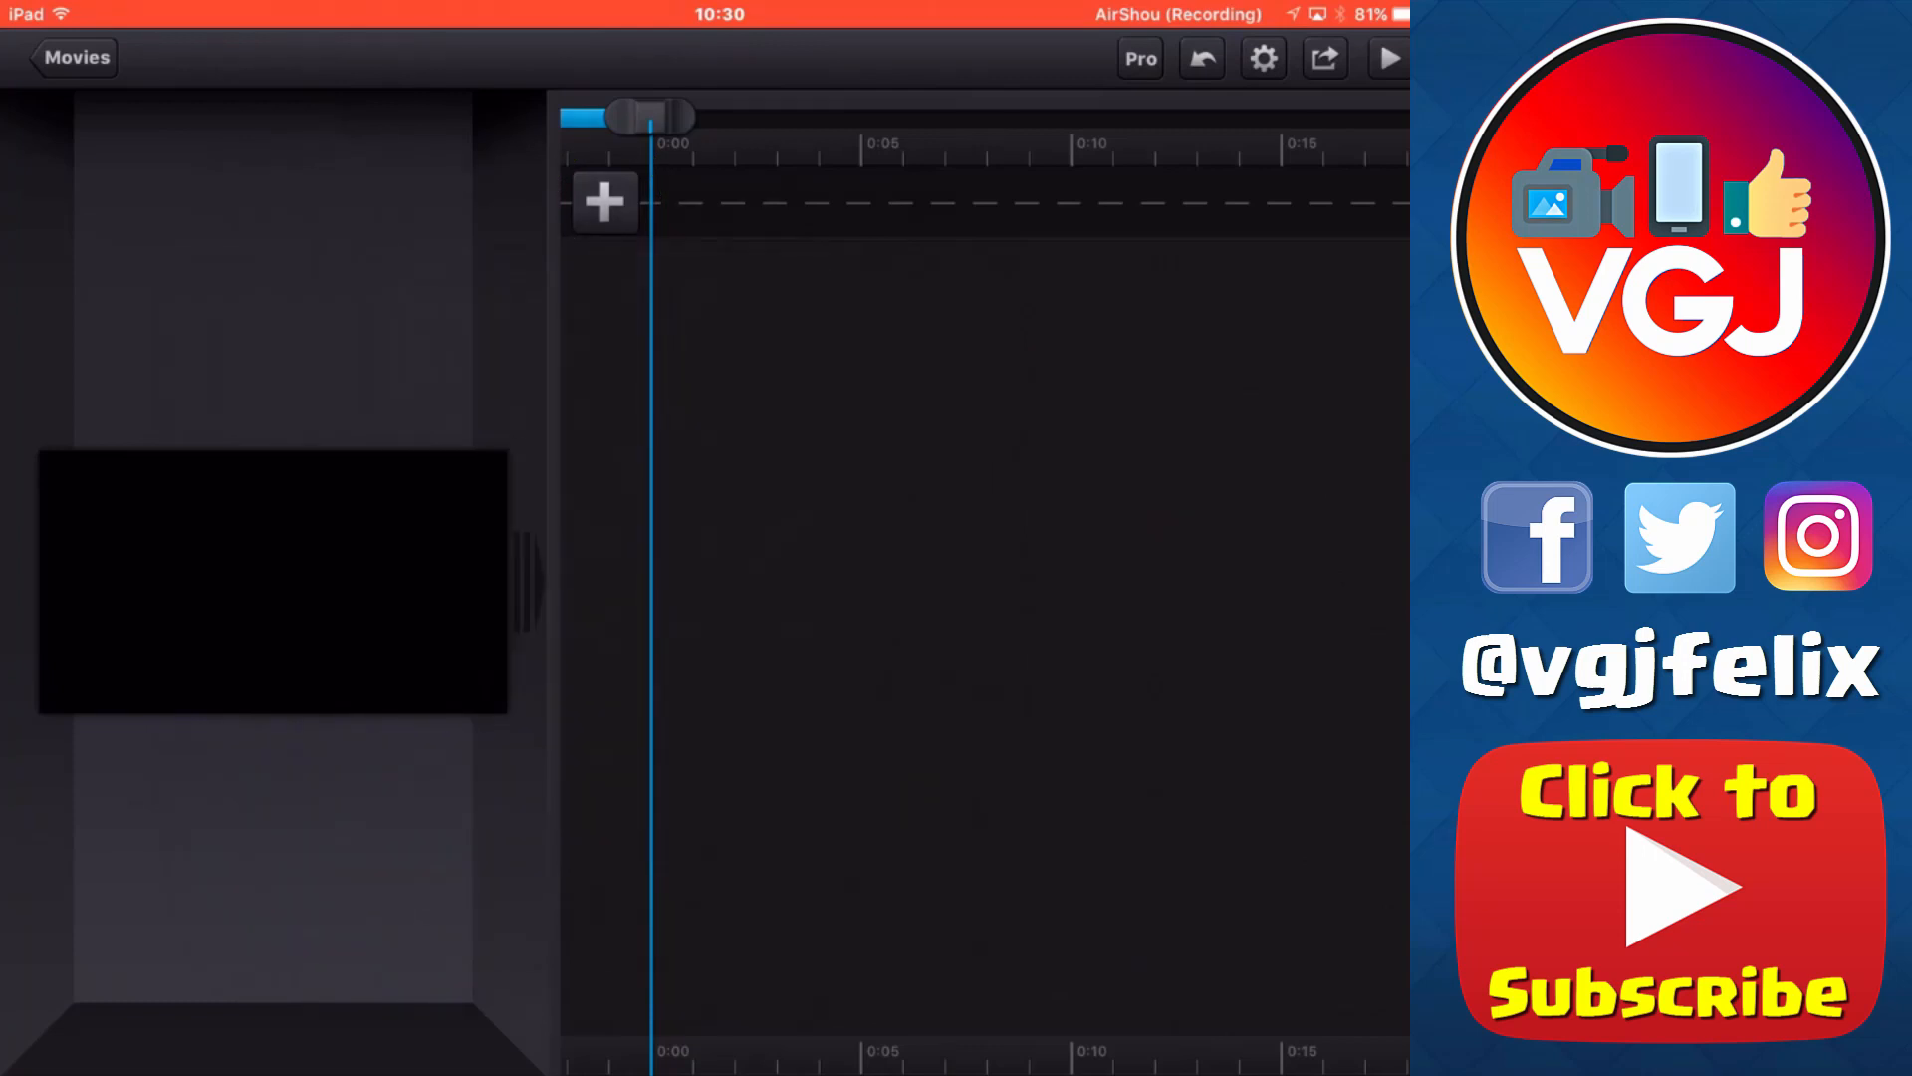
click(604, 201)
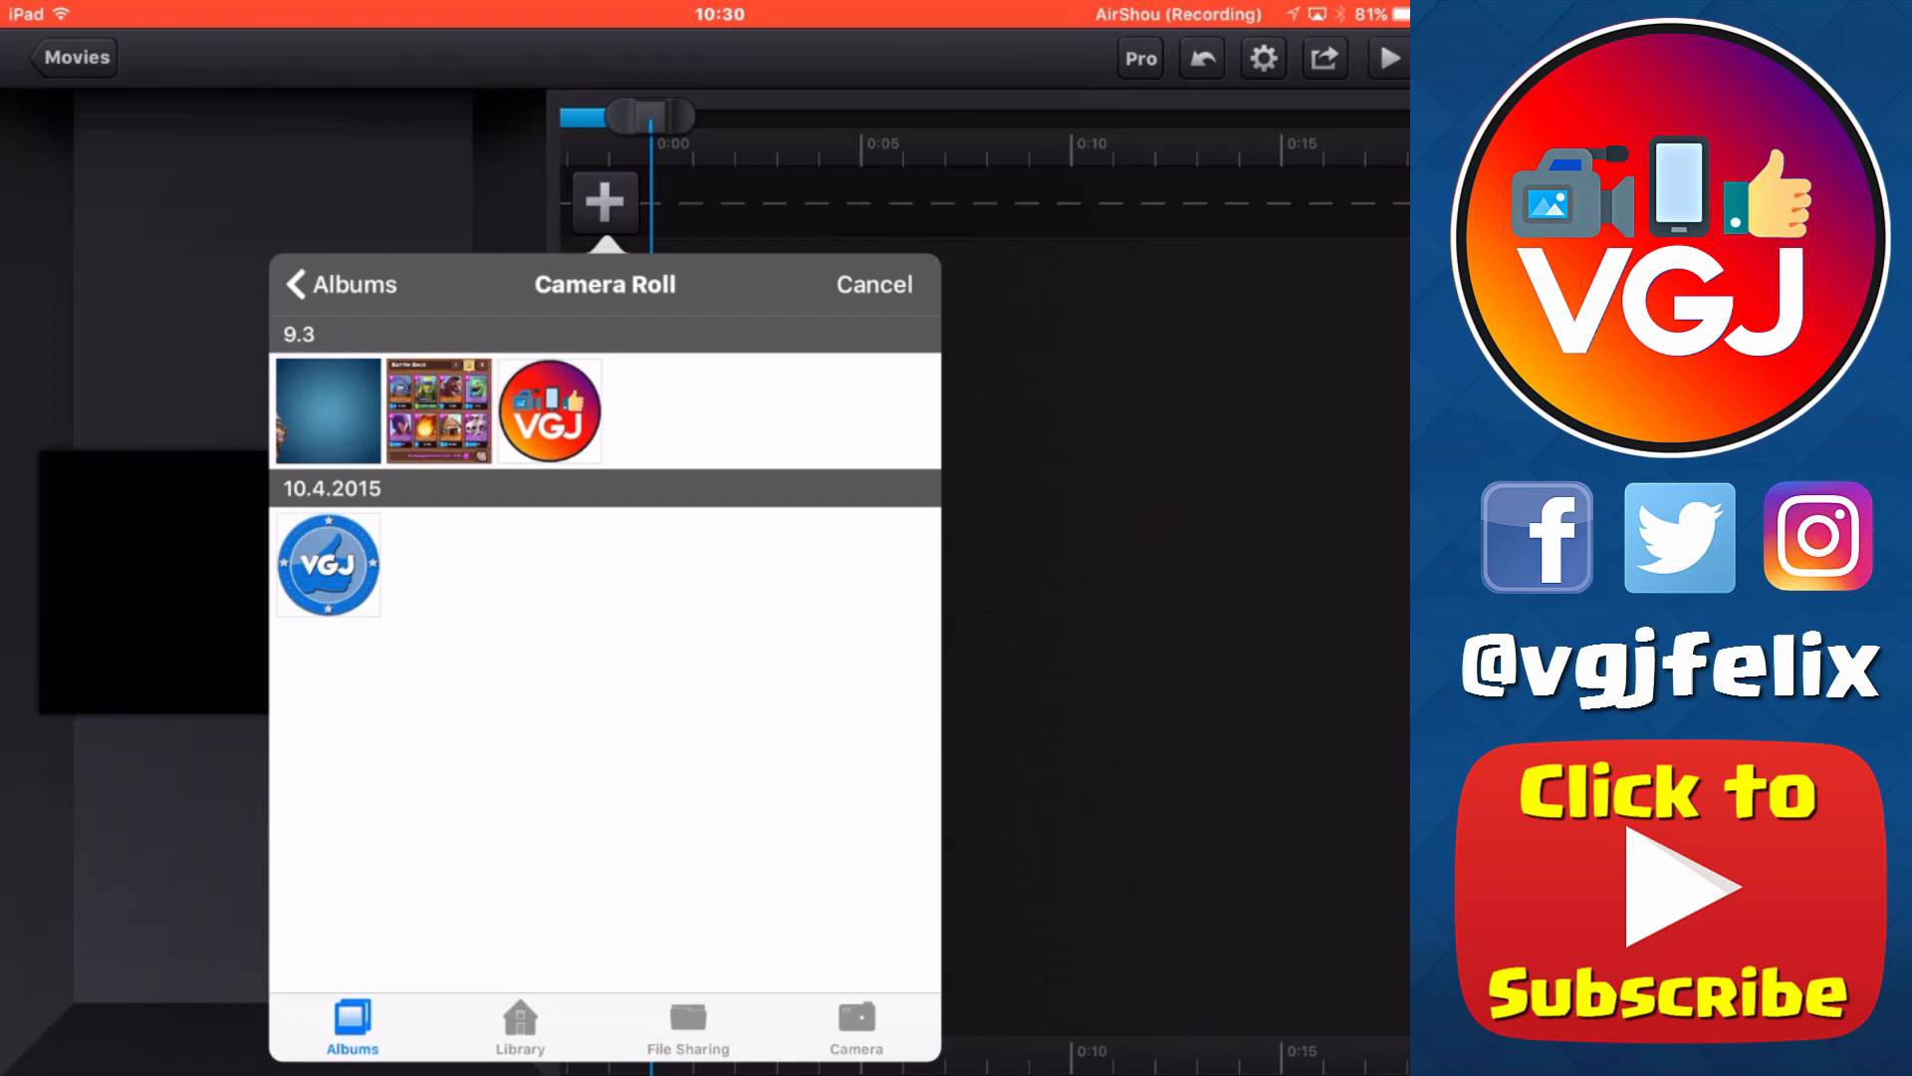
click(328, 409)
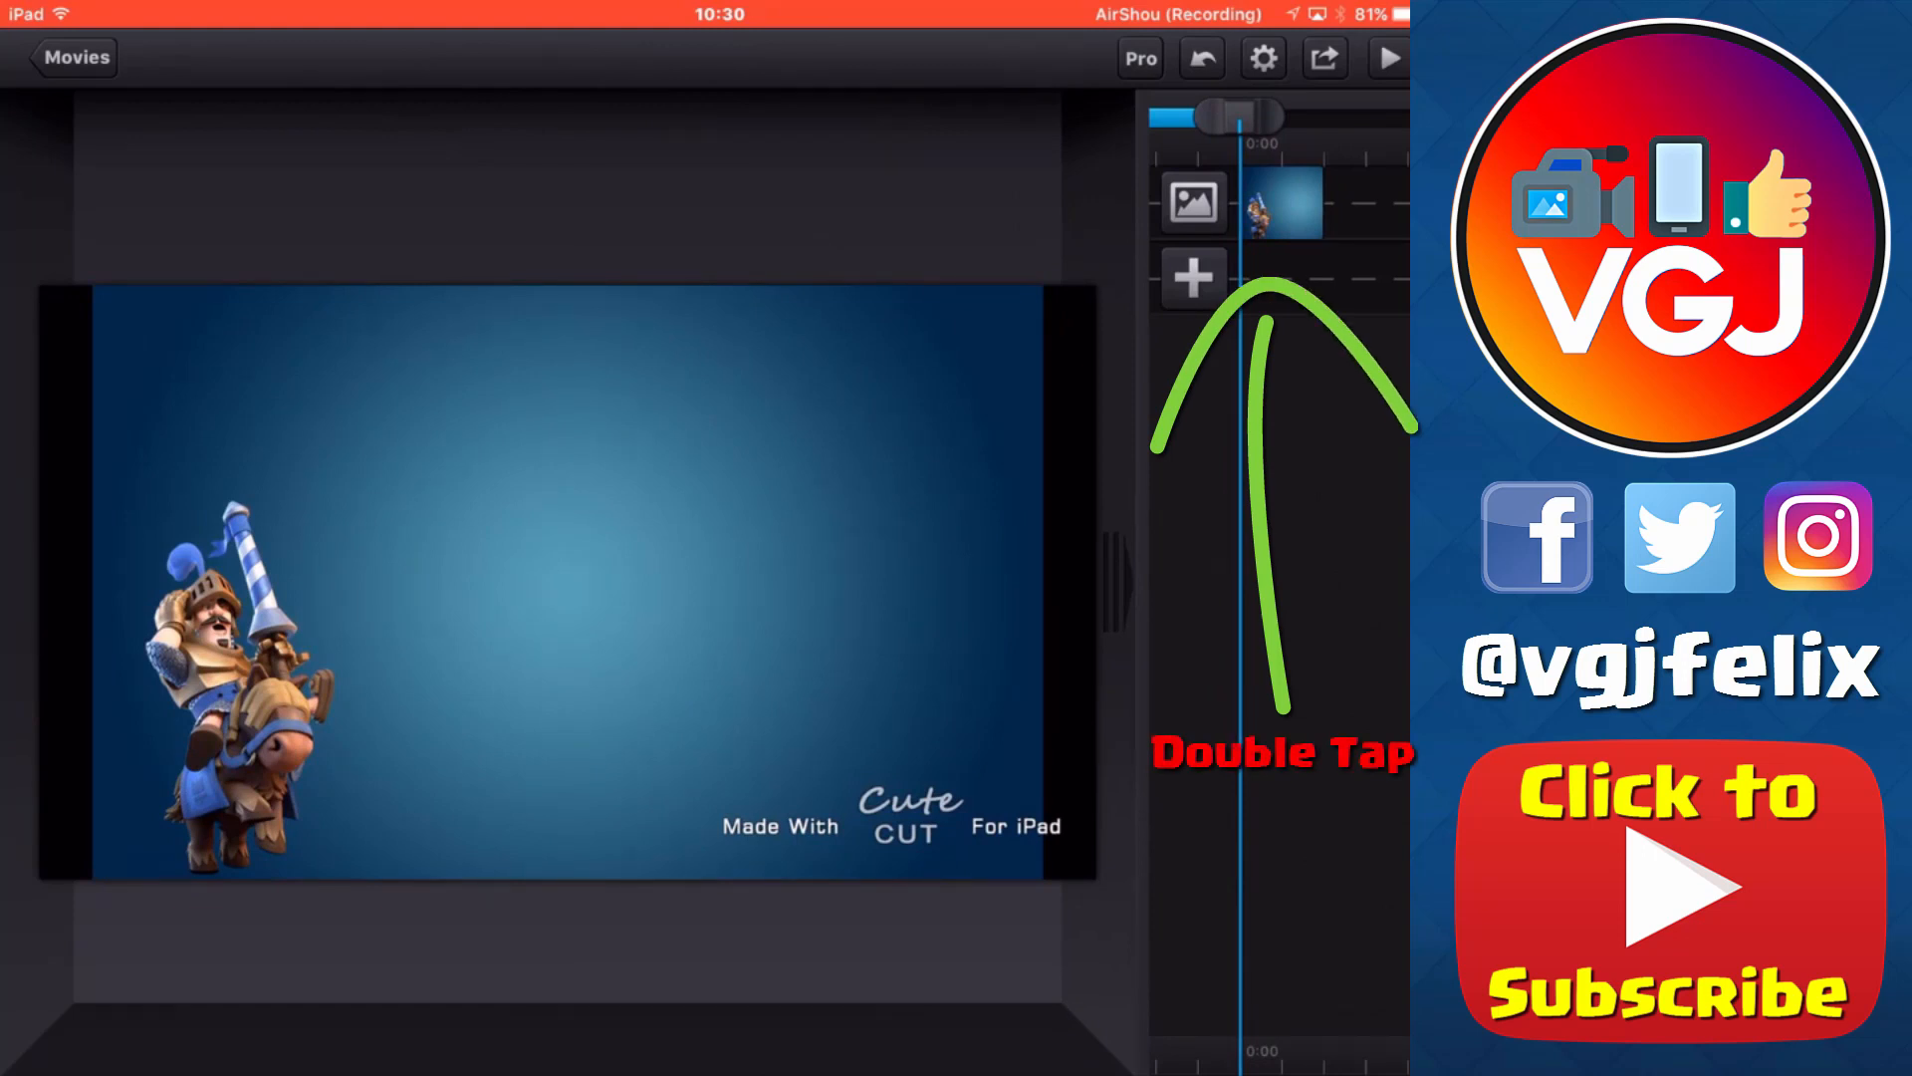
double_click(1281, 207)
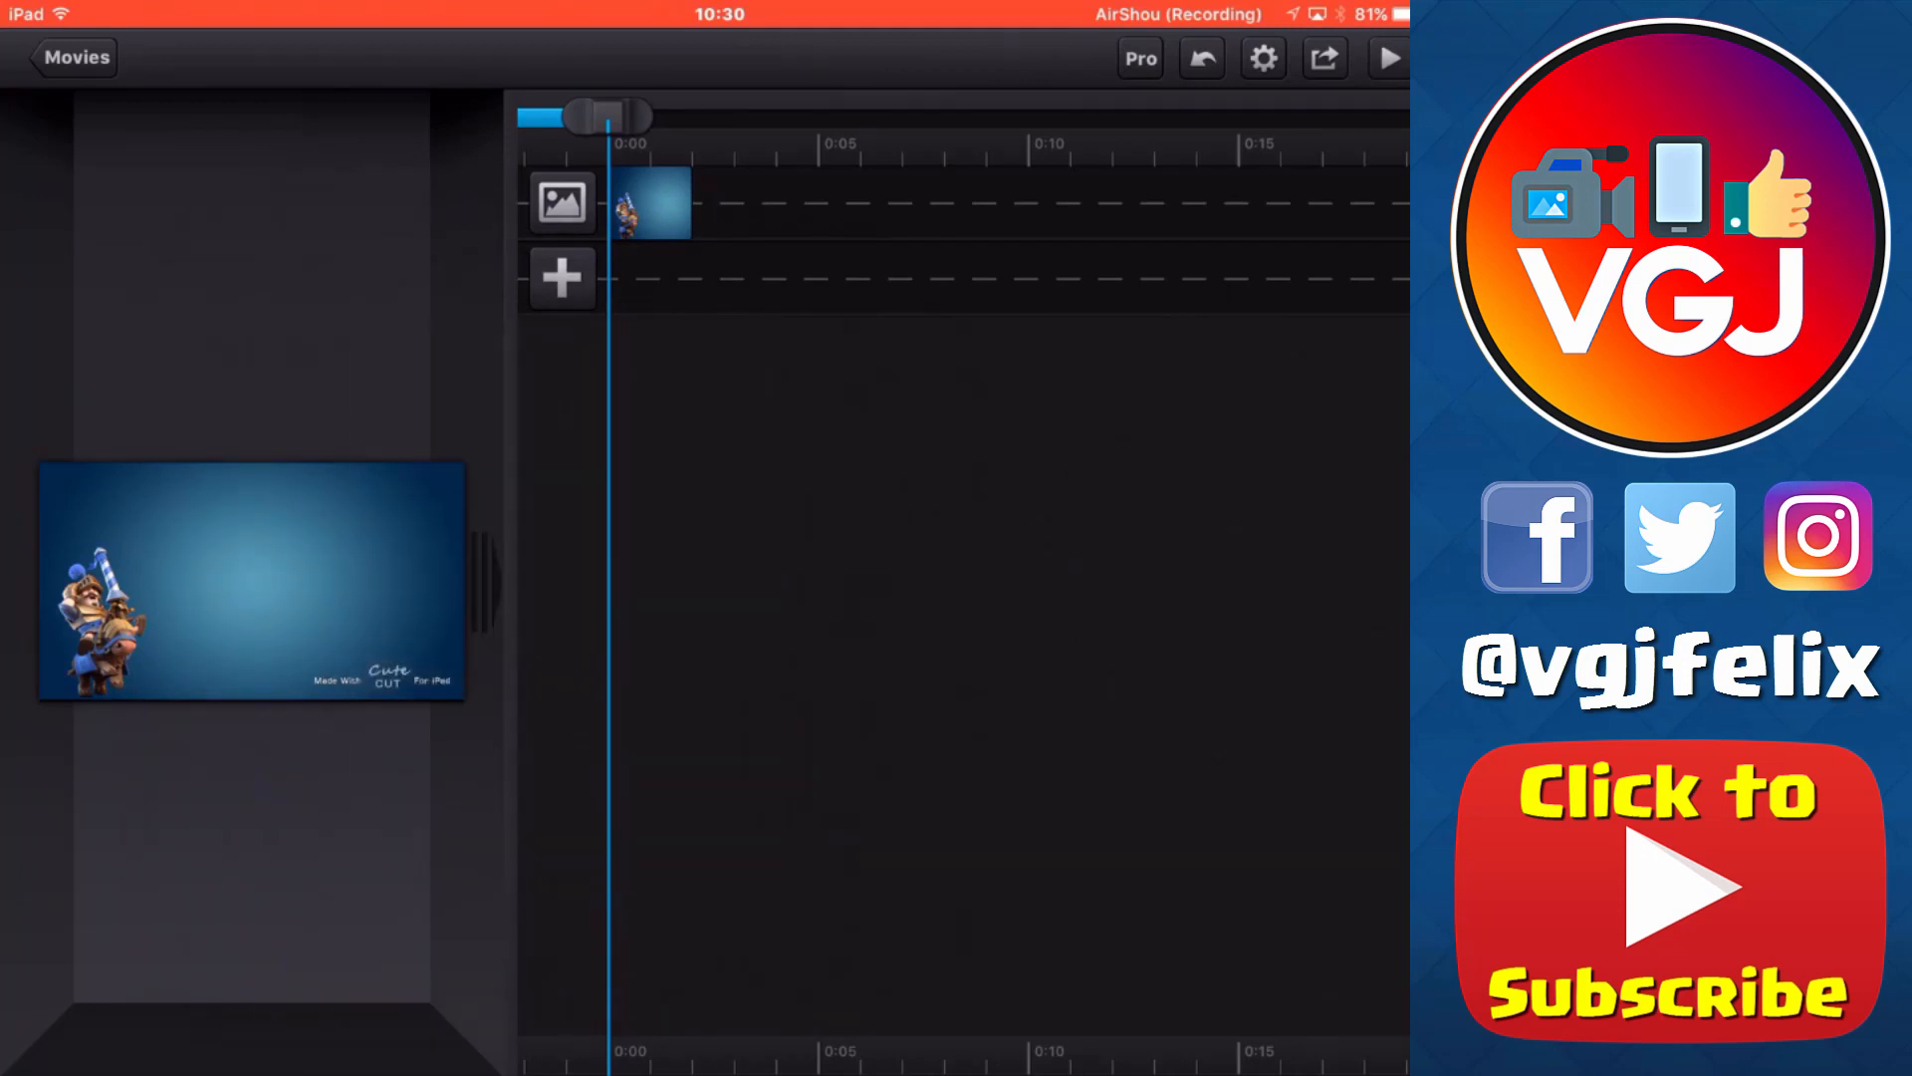
Add the 0:20 gameplay video as a track, then add the red VGJ logo photo.
click(561, 278)
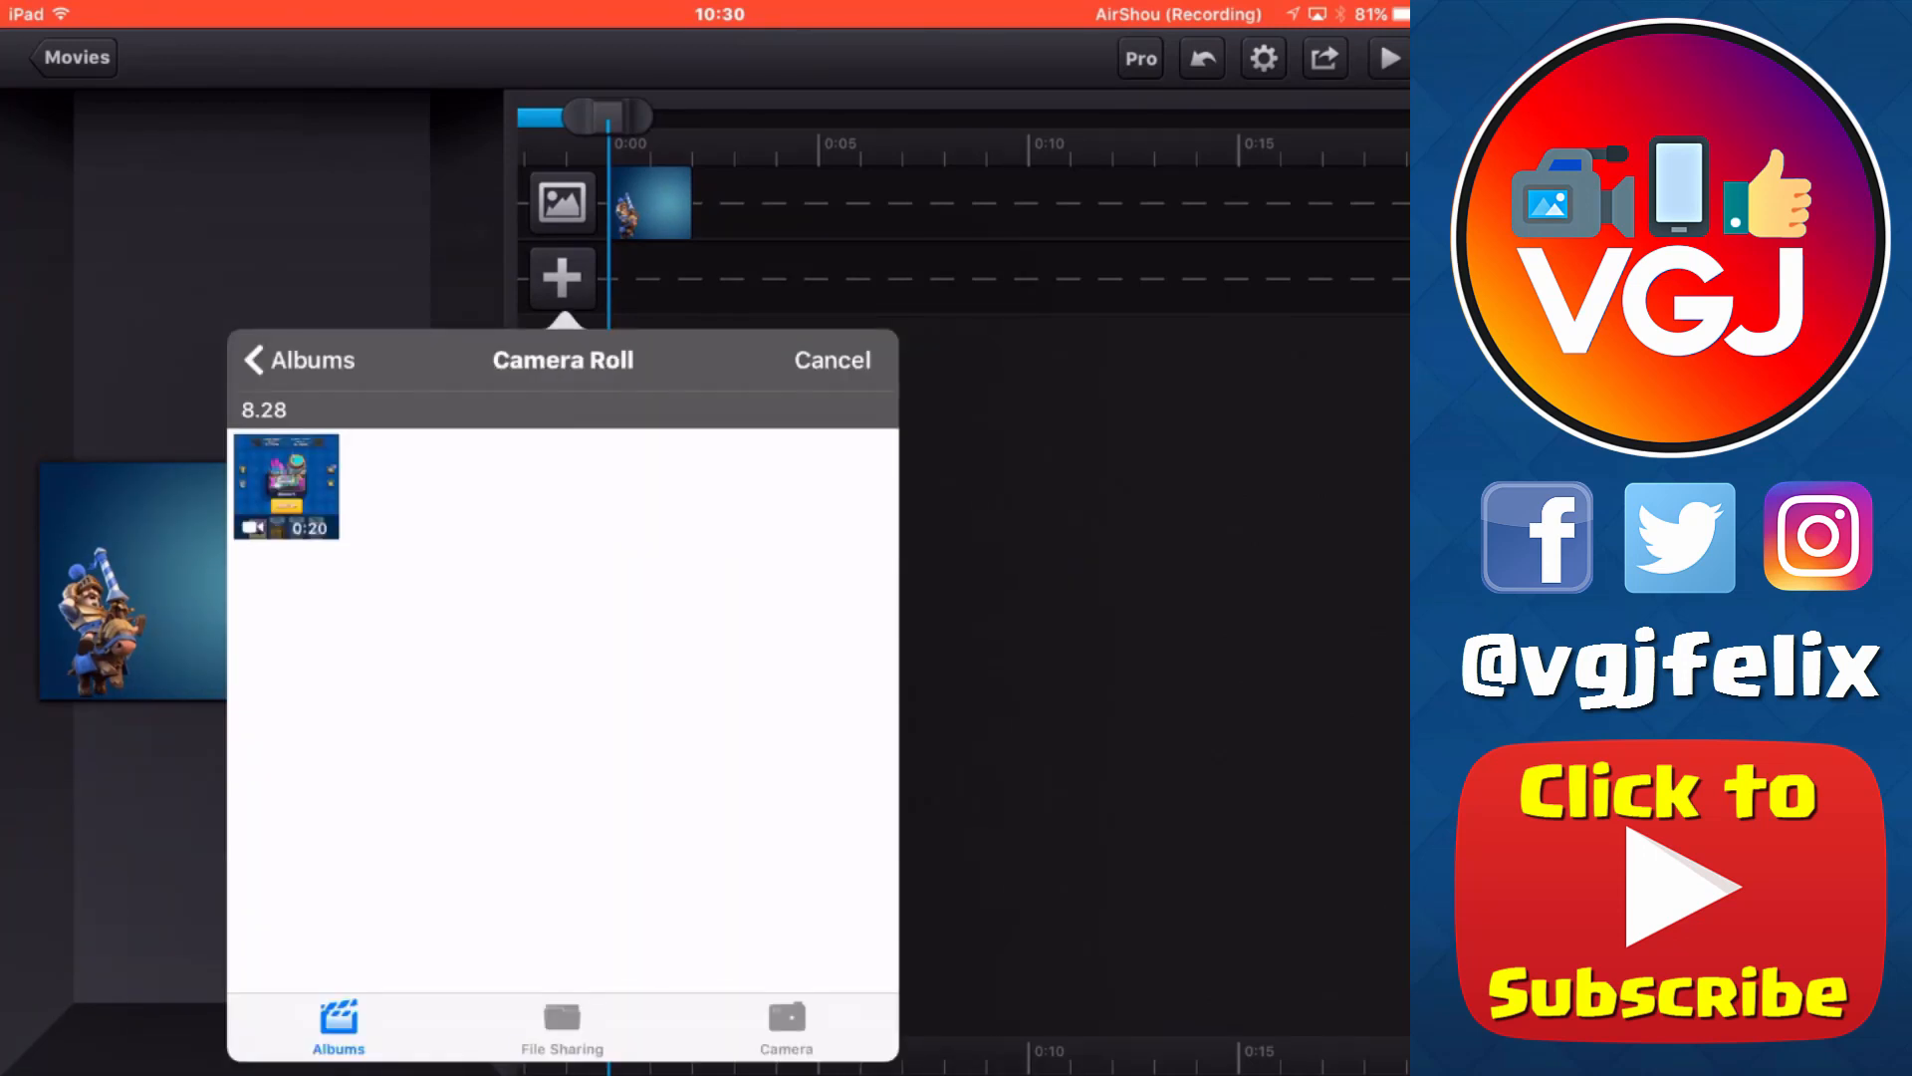
click(286, 485)
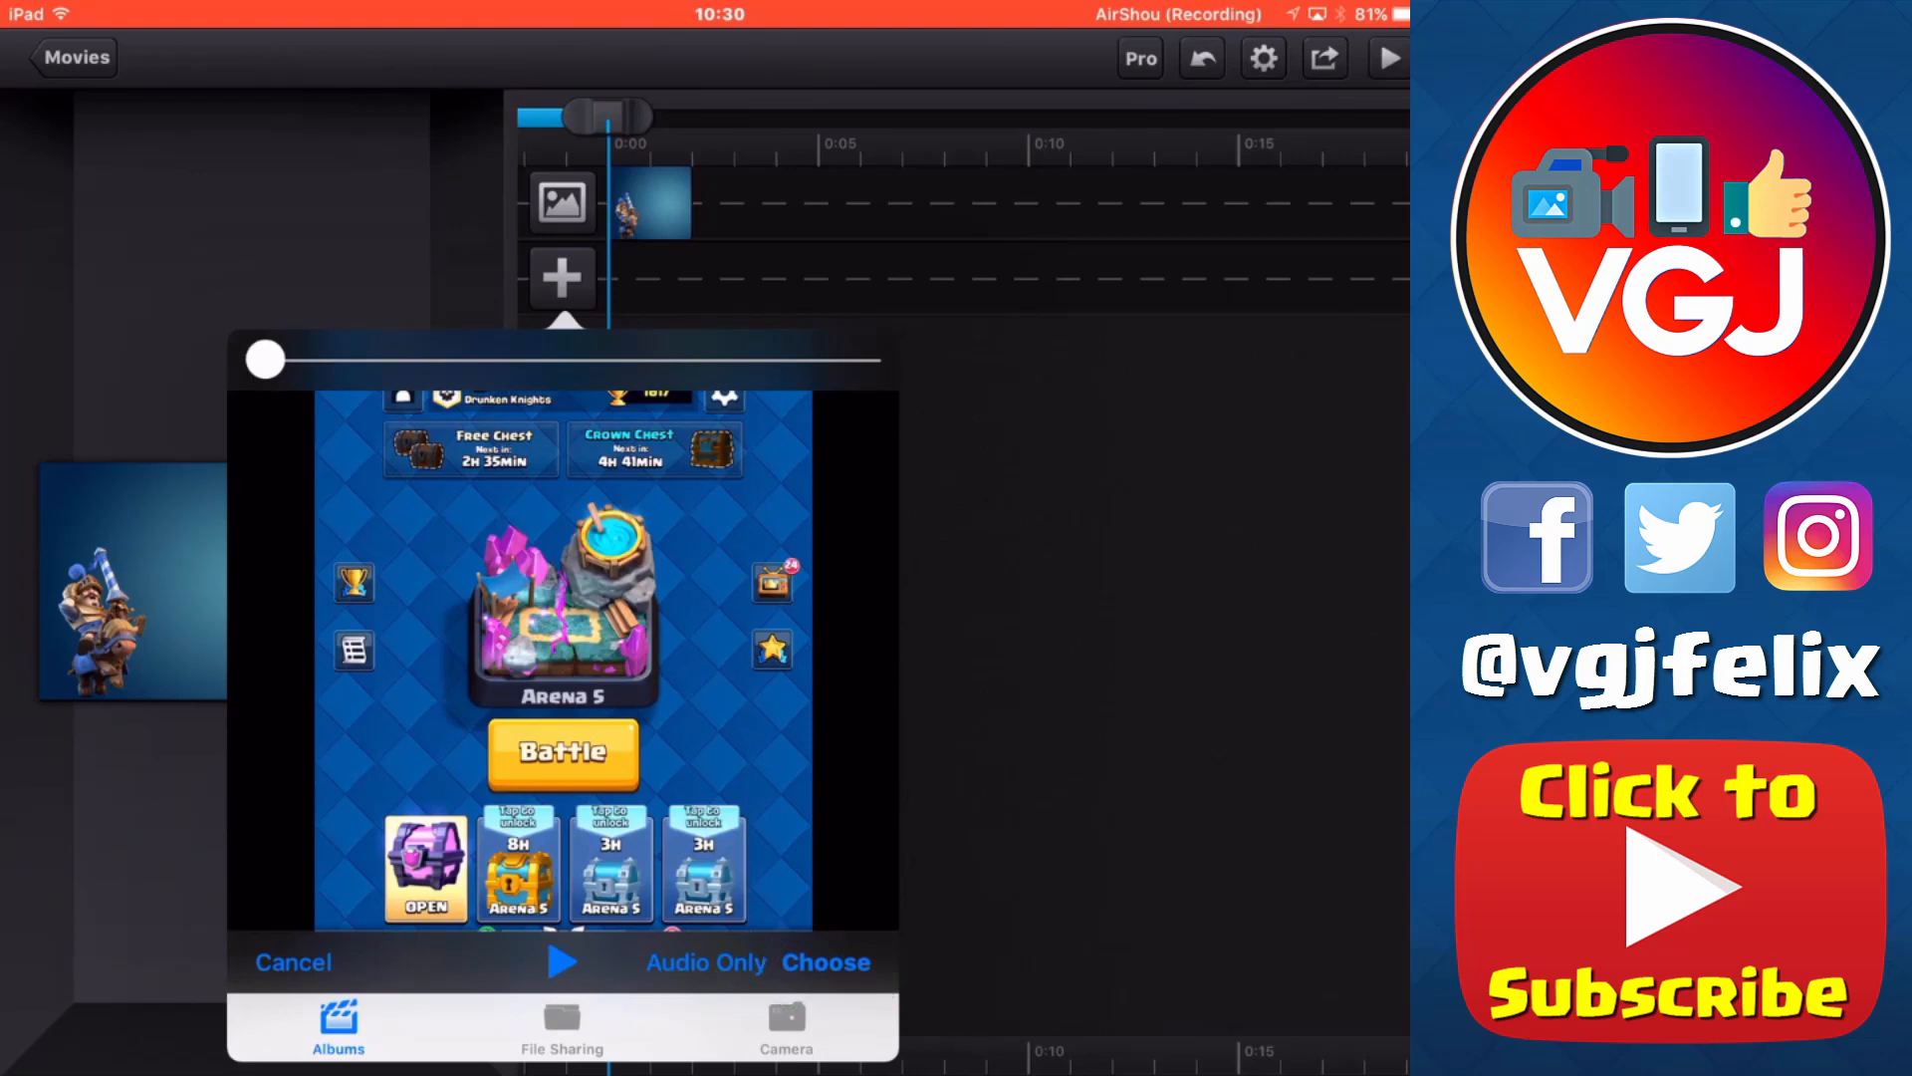
click(825, 962)
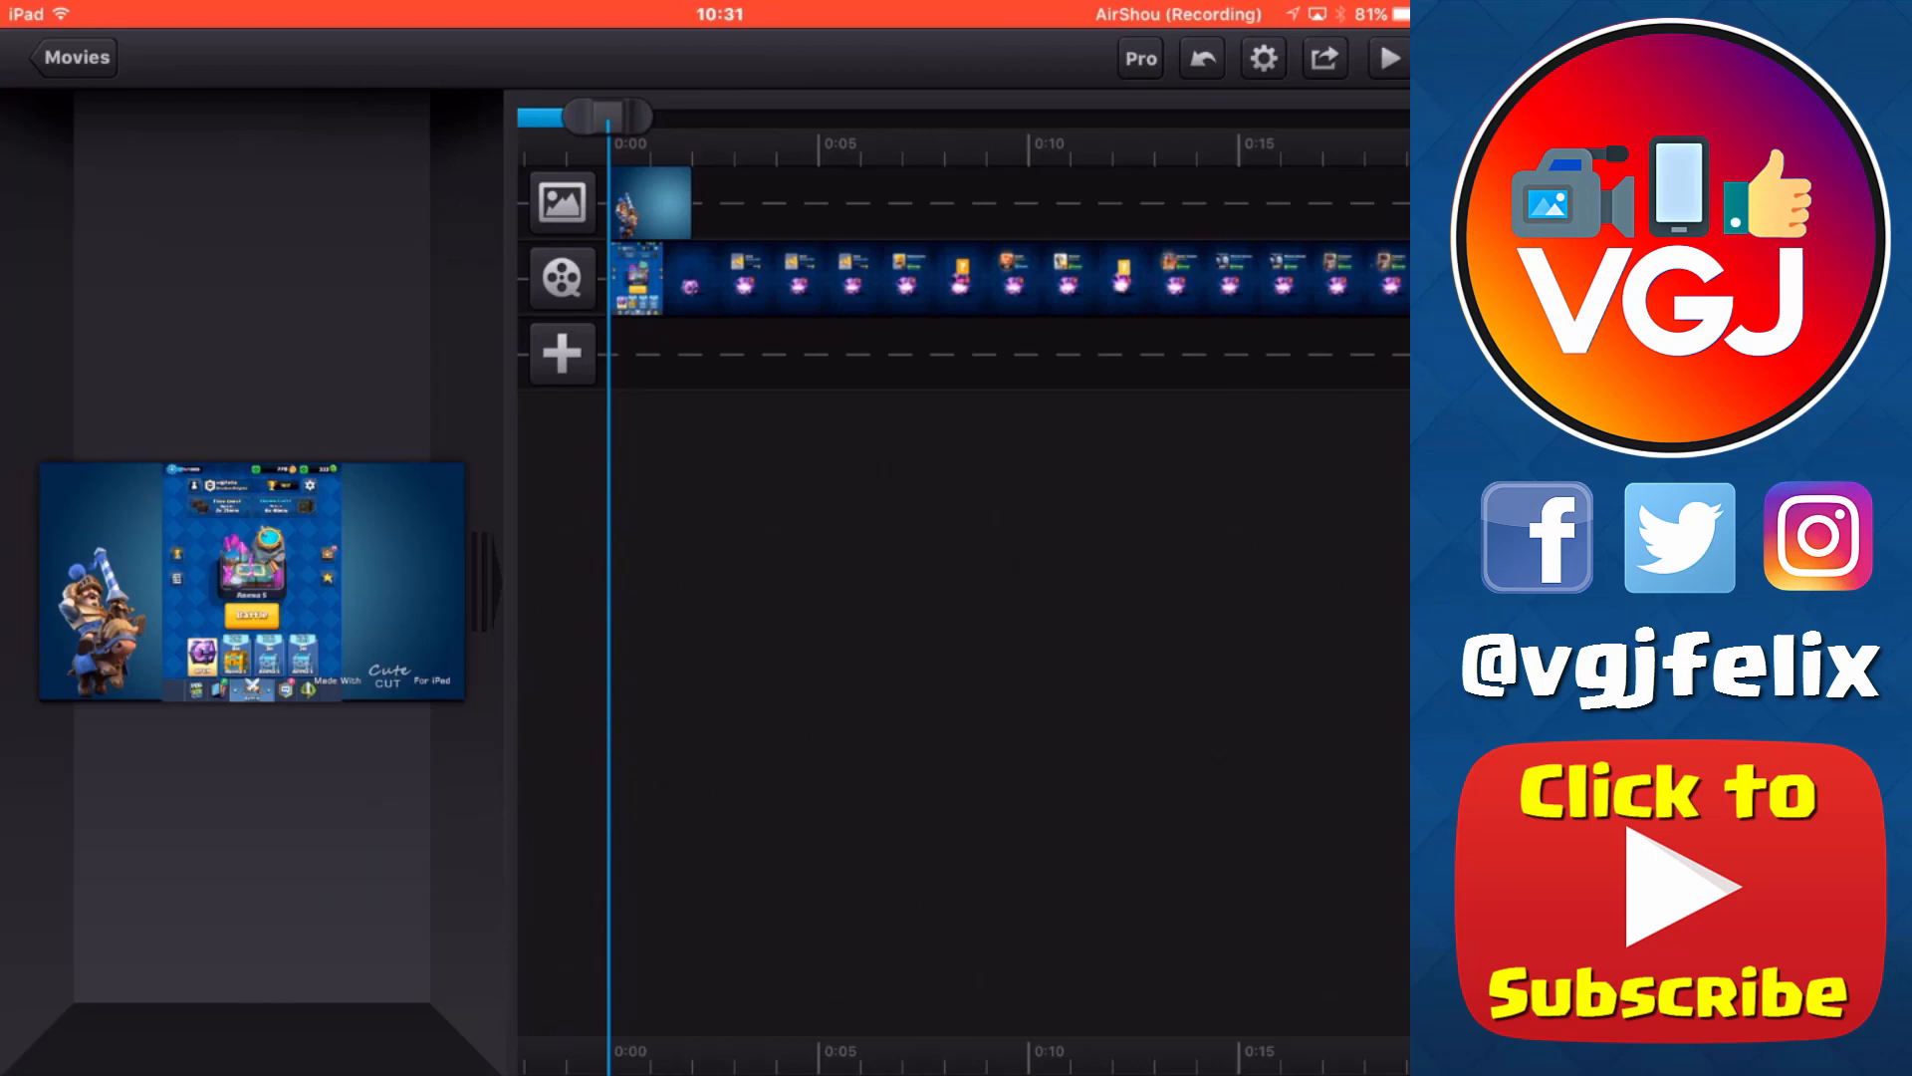
click(561, 353)
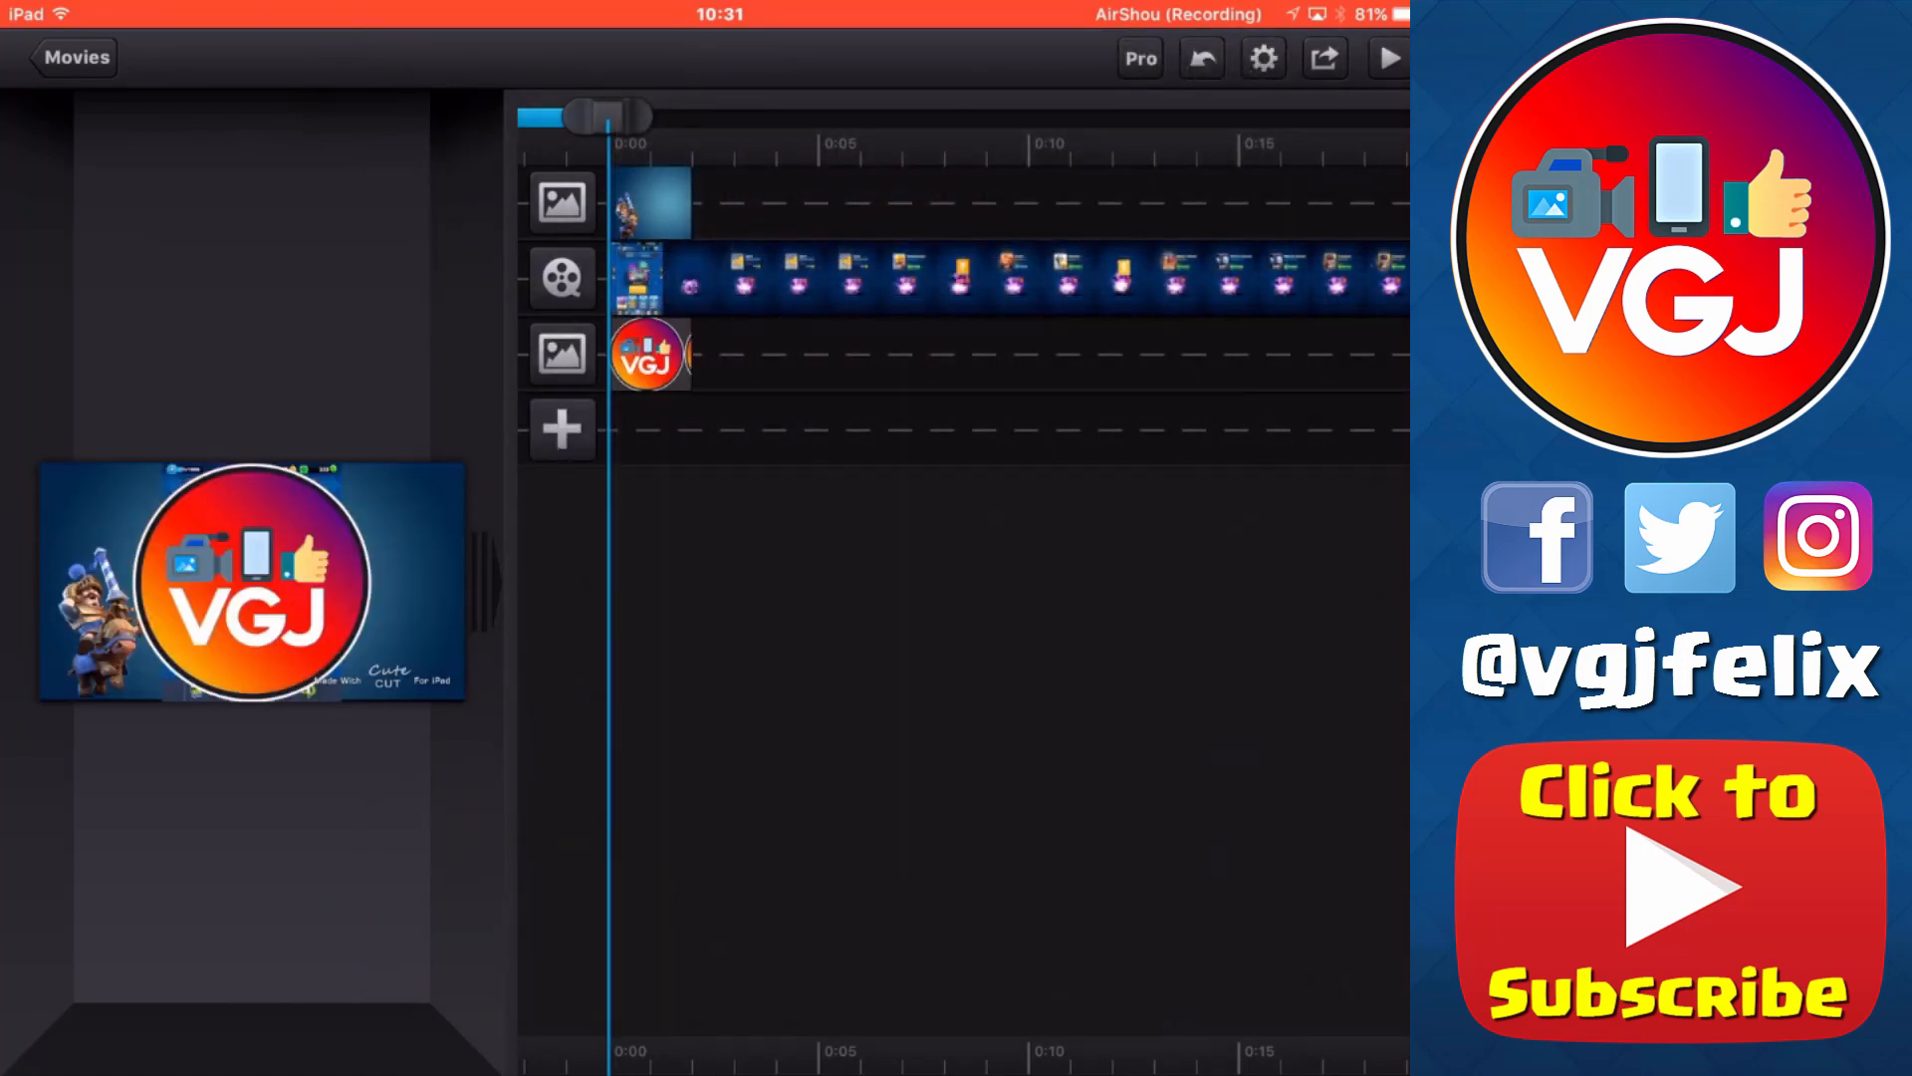
Add the battle deck screenshot and drag it to the preview's top-left corner.
click(561, 429)
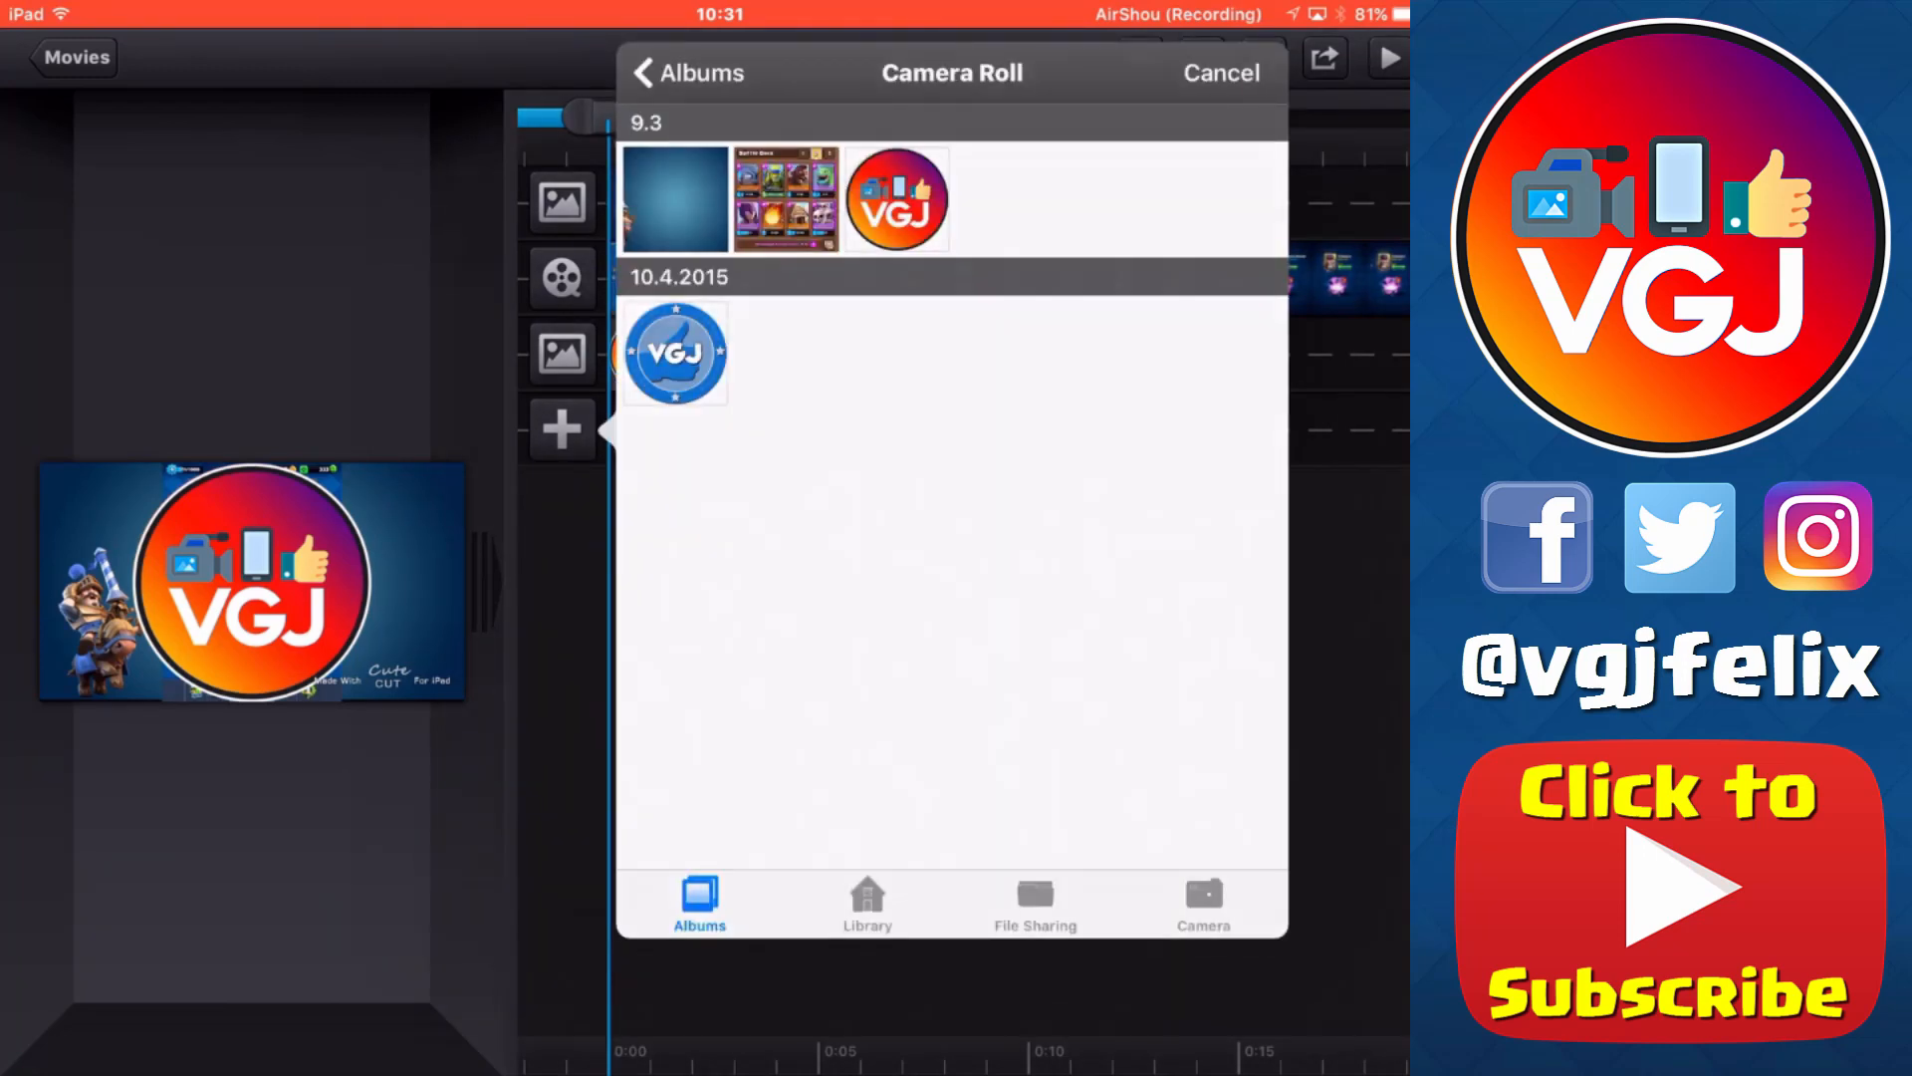
click(674, 352)
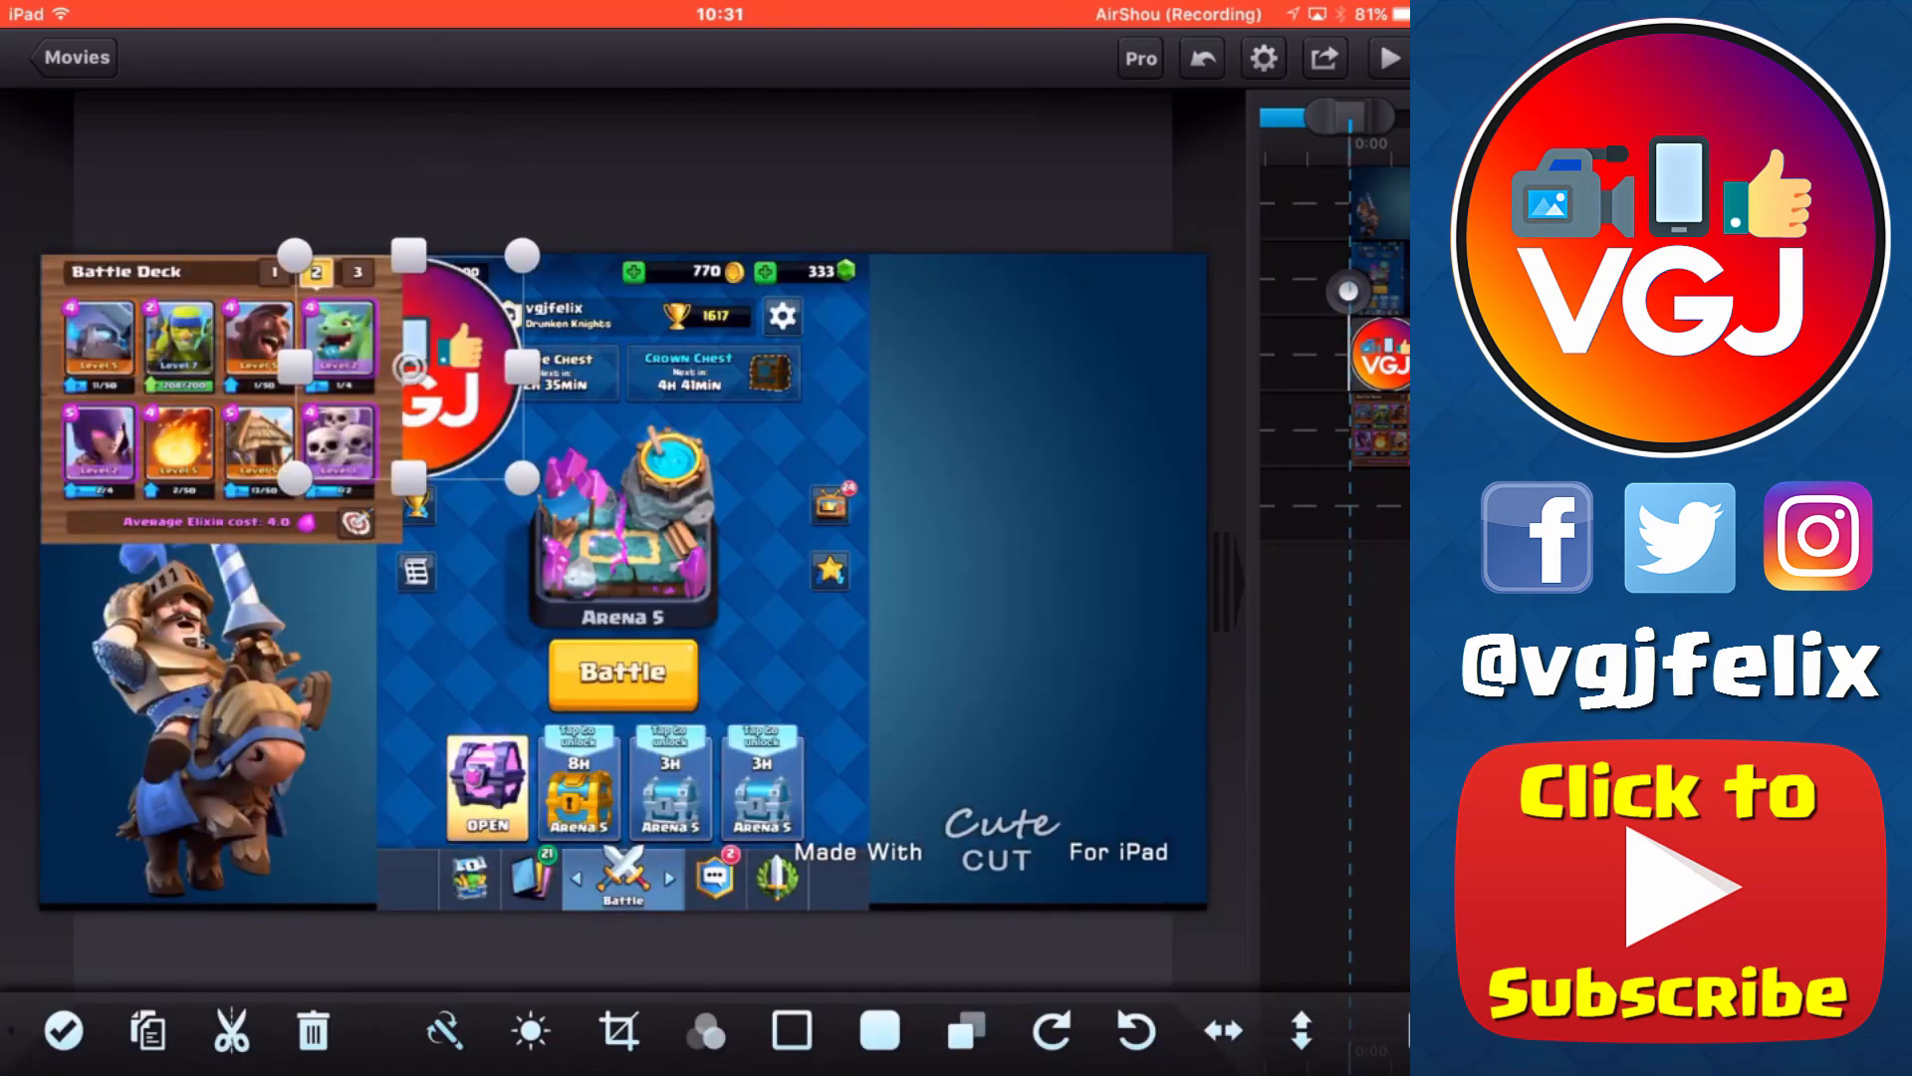
drag(408, 366, 1042, 378)
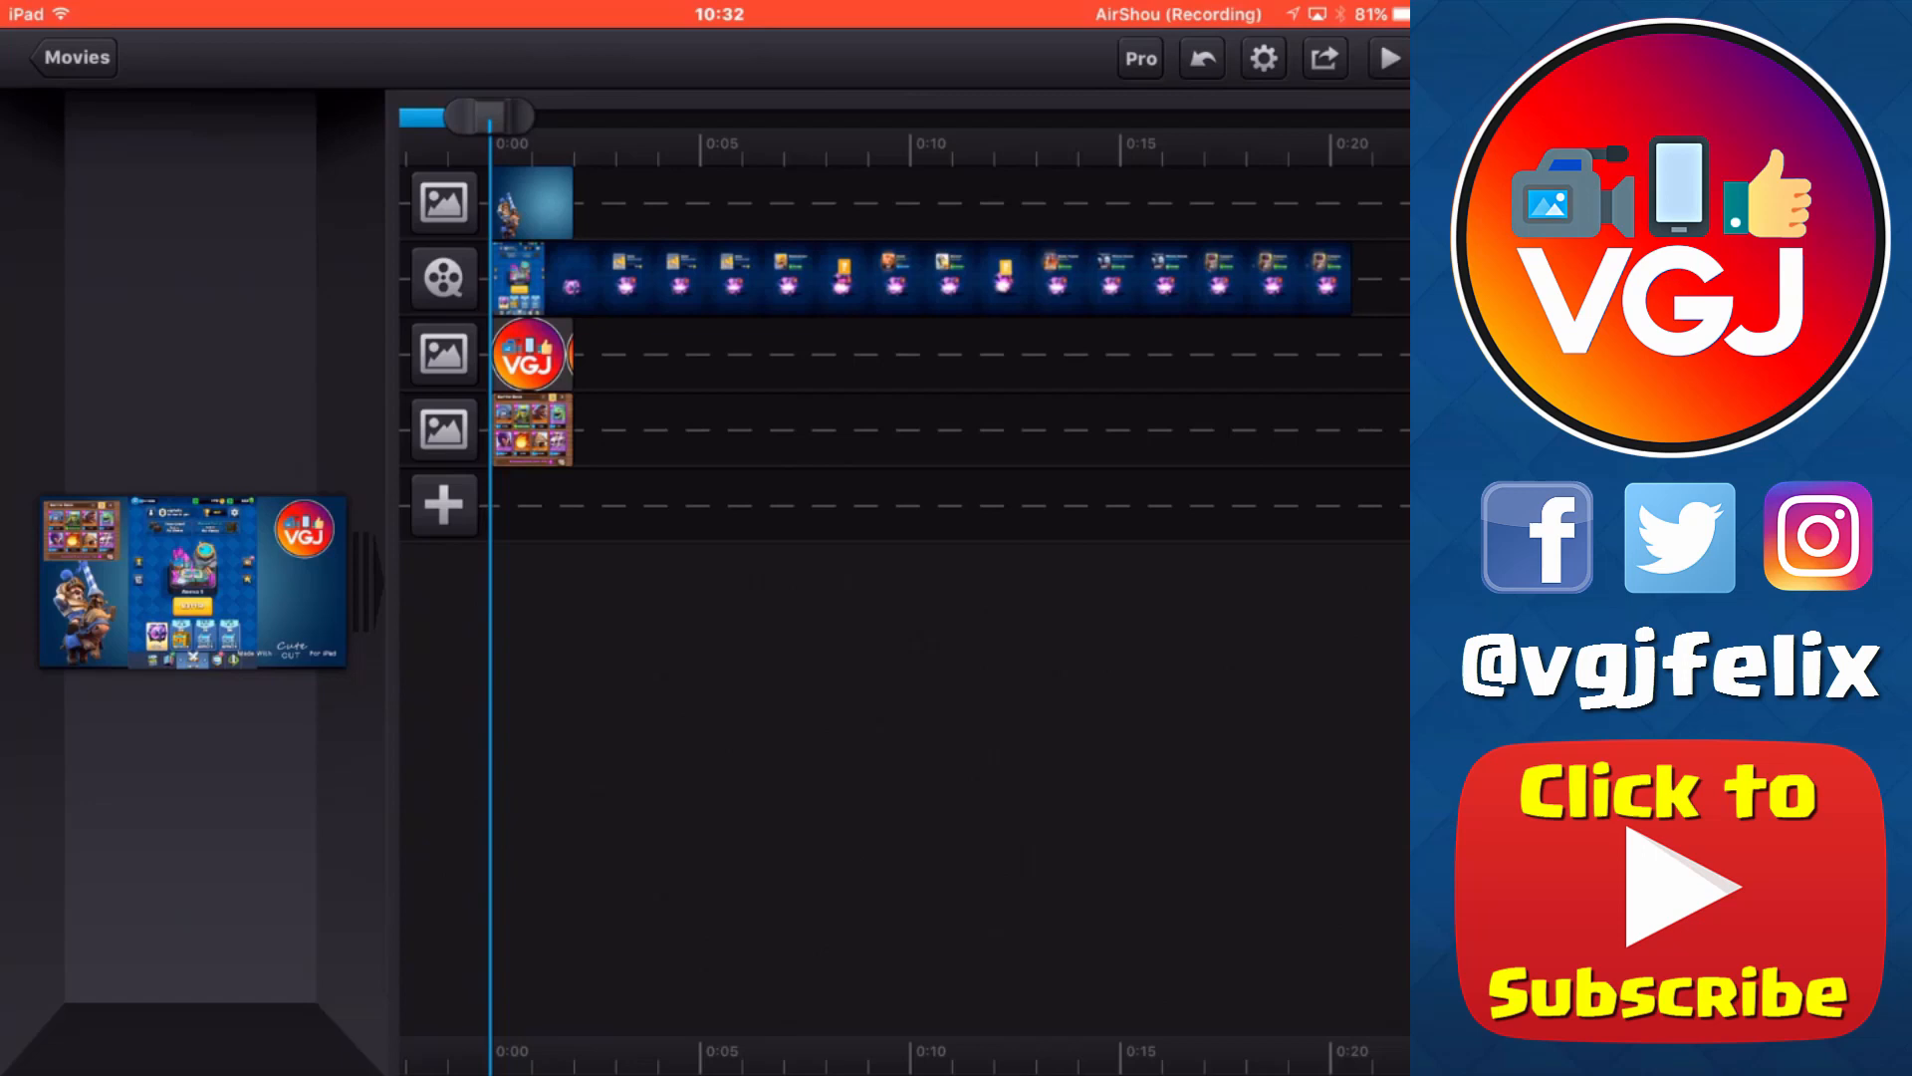
Drag the wallpaper clip's end out to match the 20-second gameplay video.
click(533, 203)
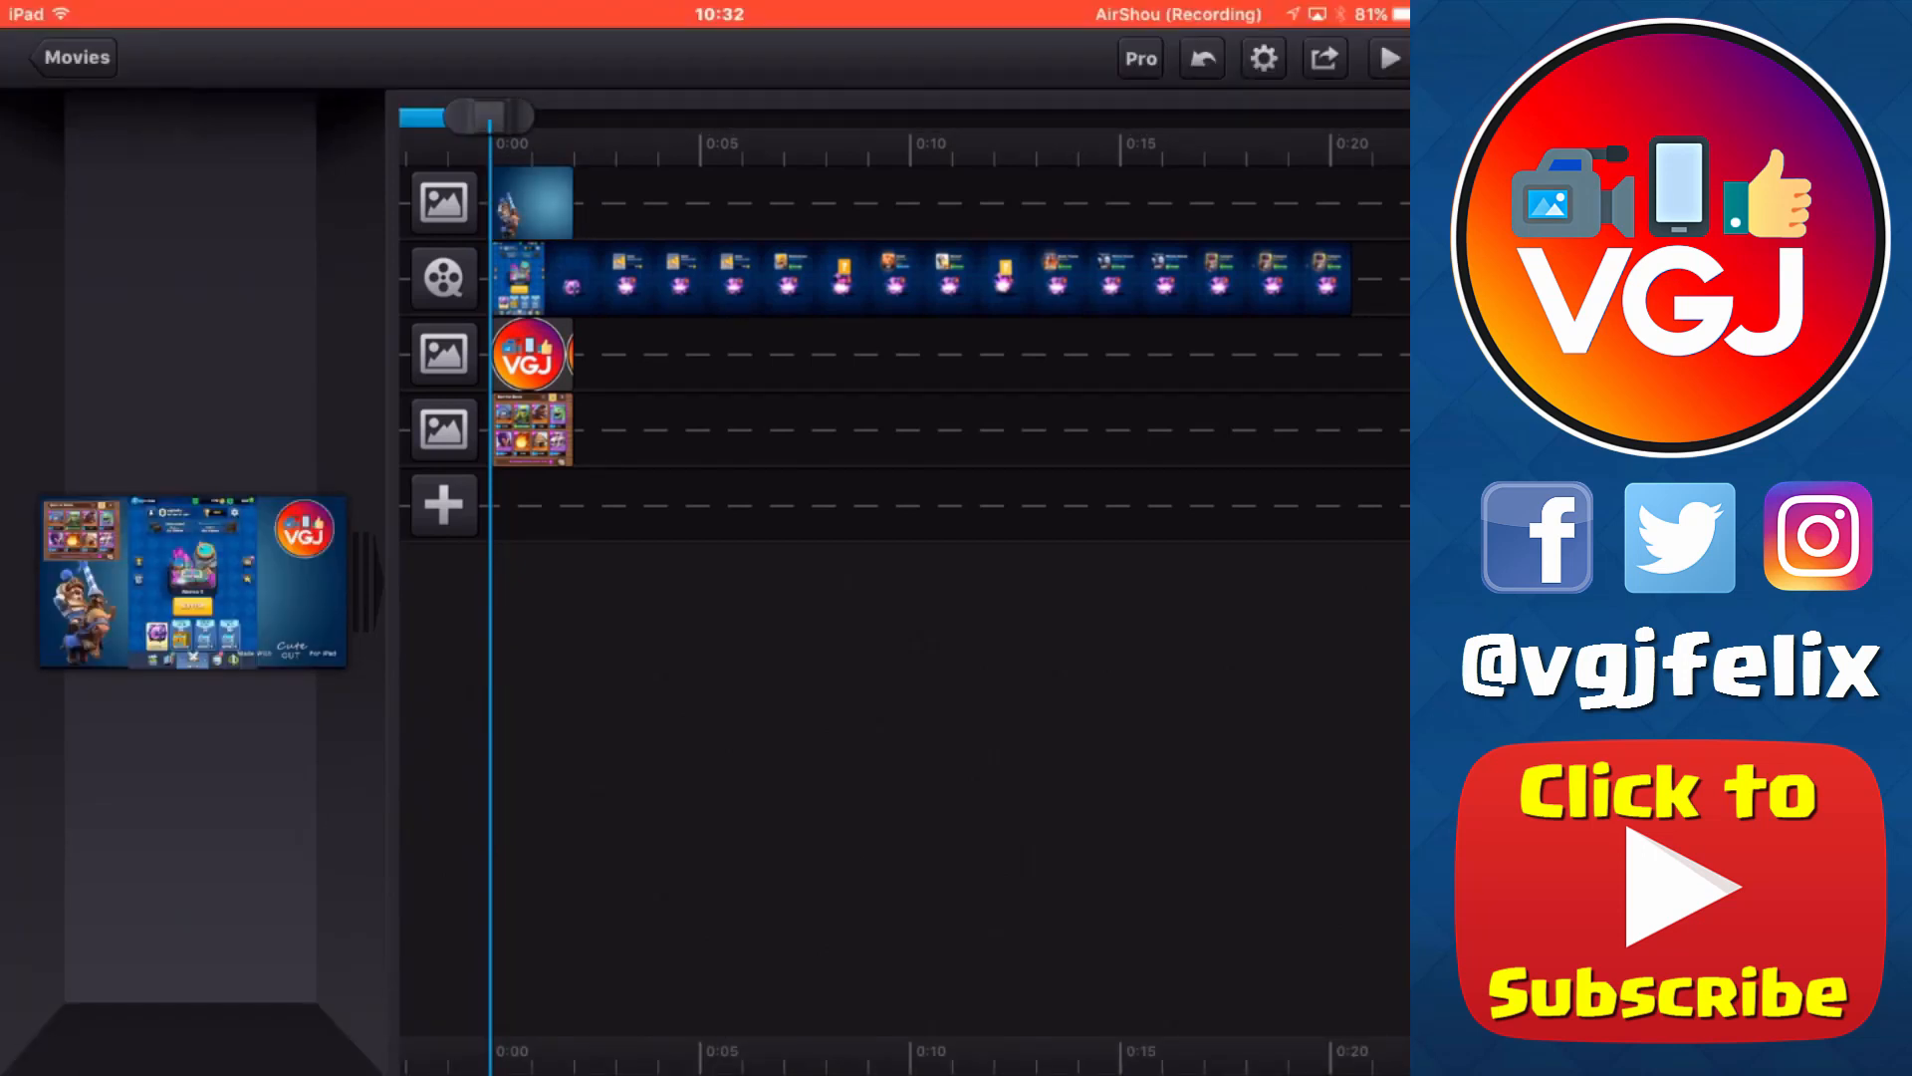
click(531, 202)
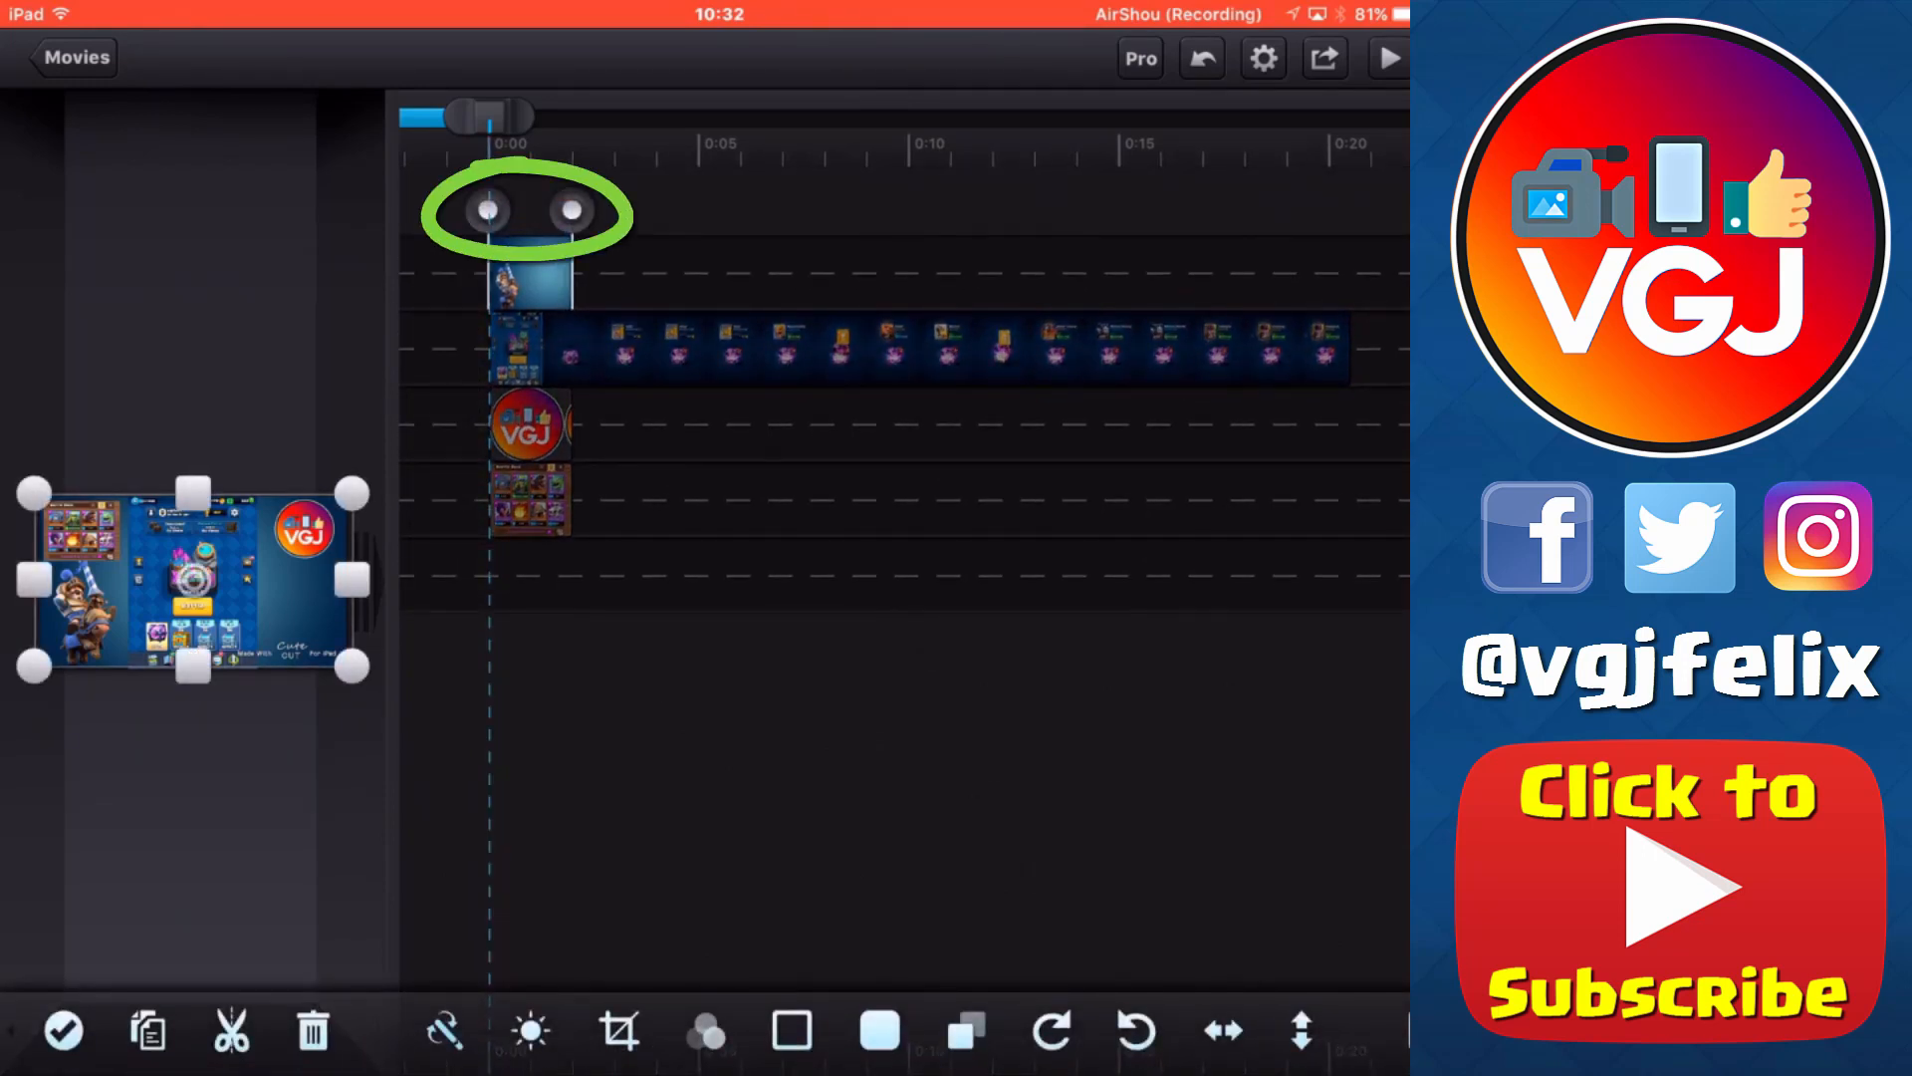
drag(488, 116, 580, 115)
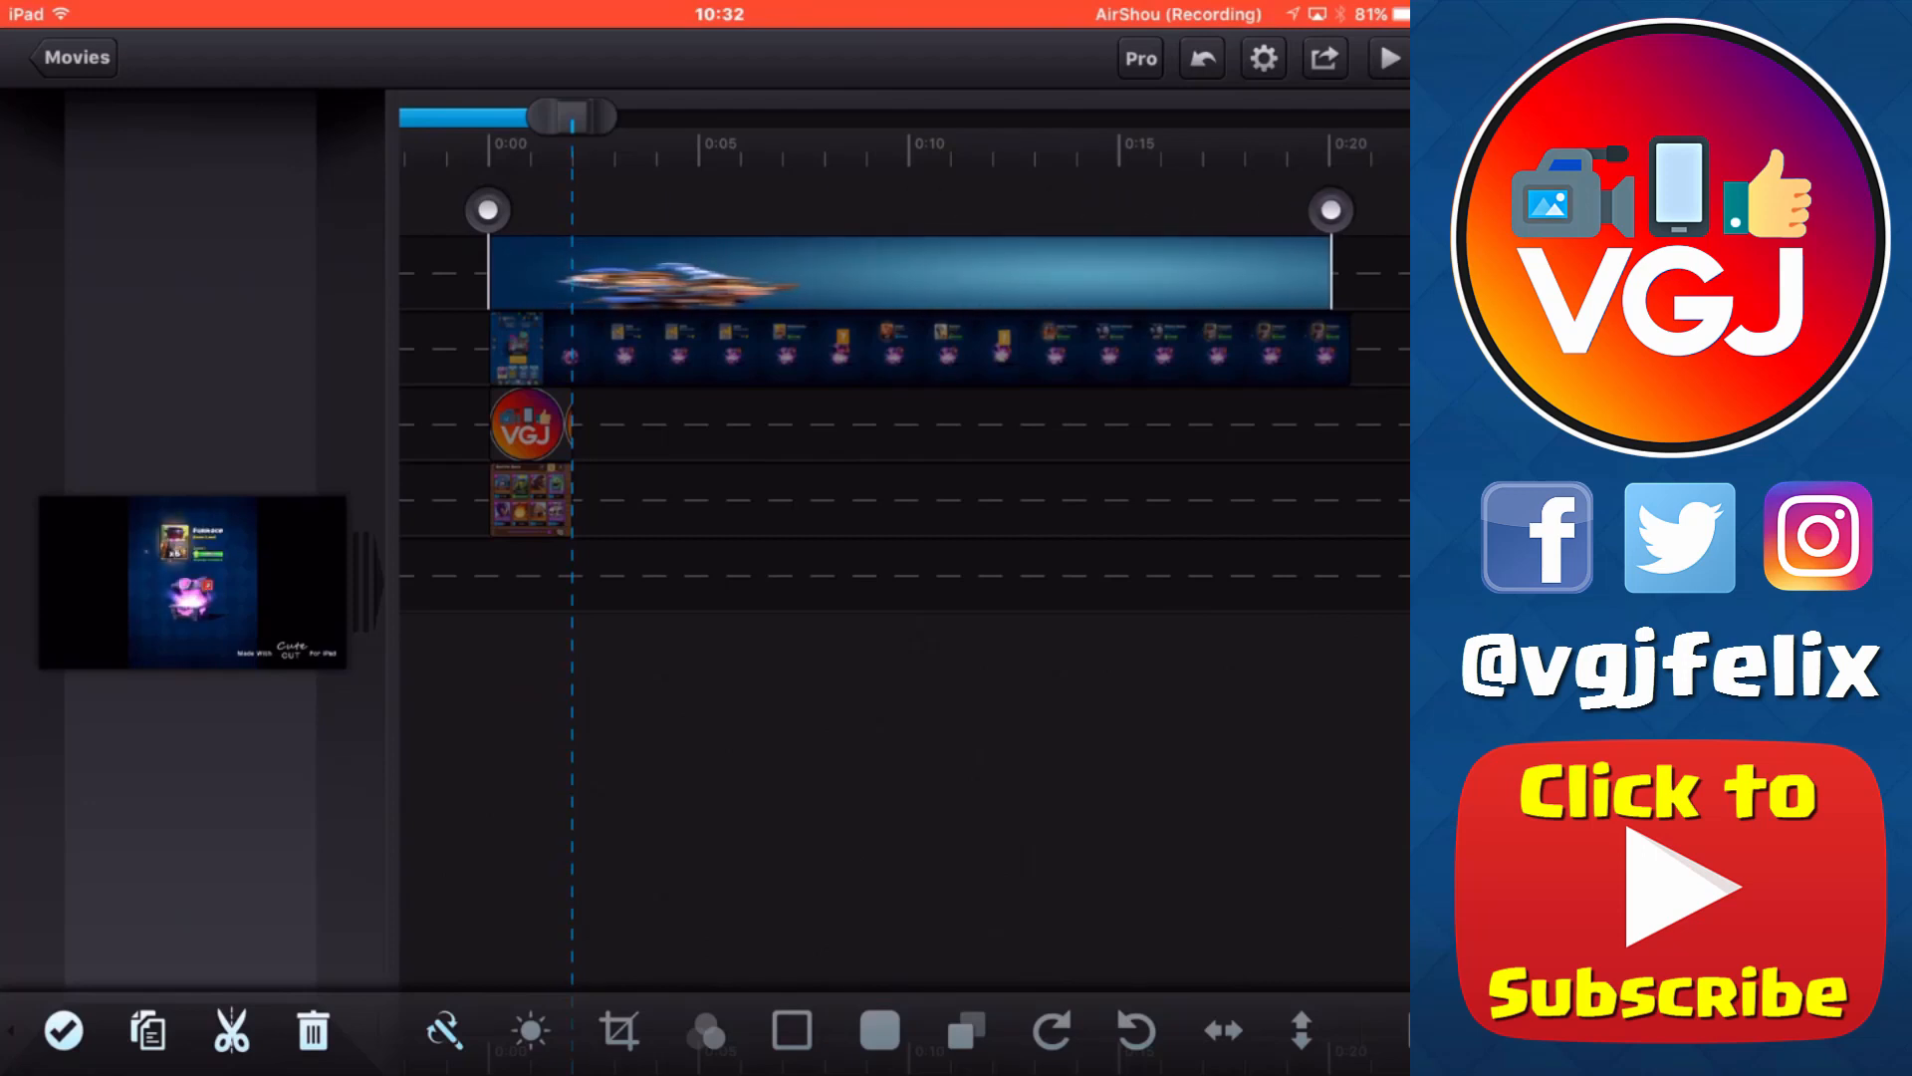
drag(573, 115, 1336, 115)
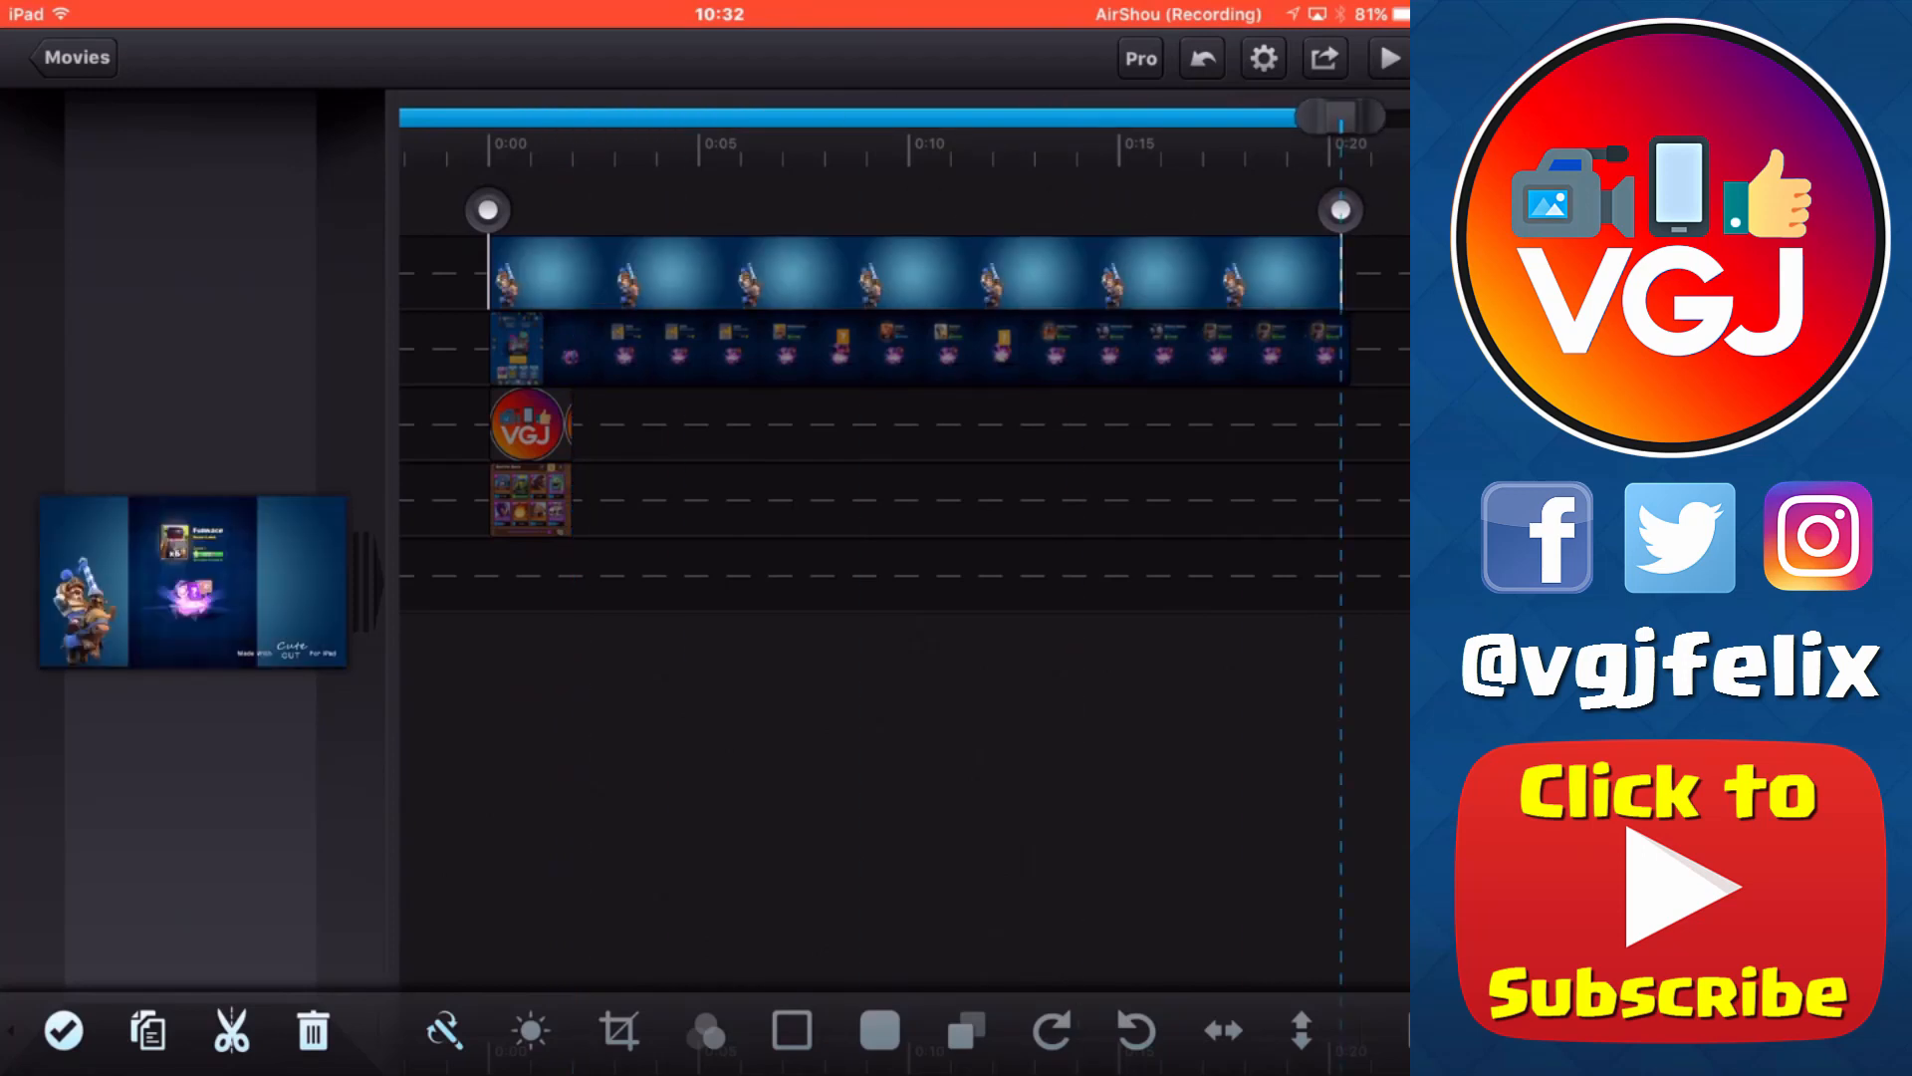
scroll(right, 3)
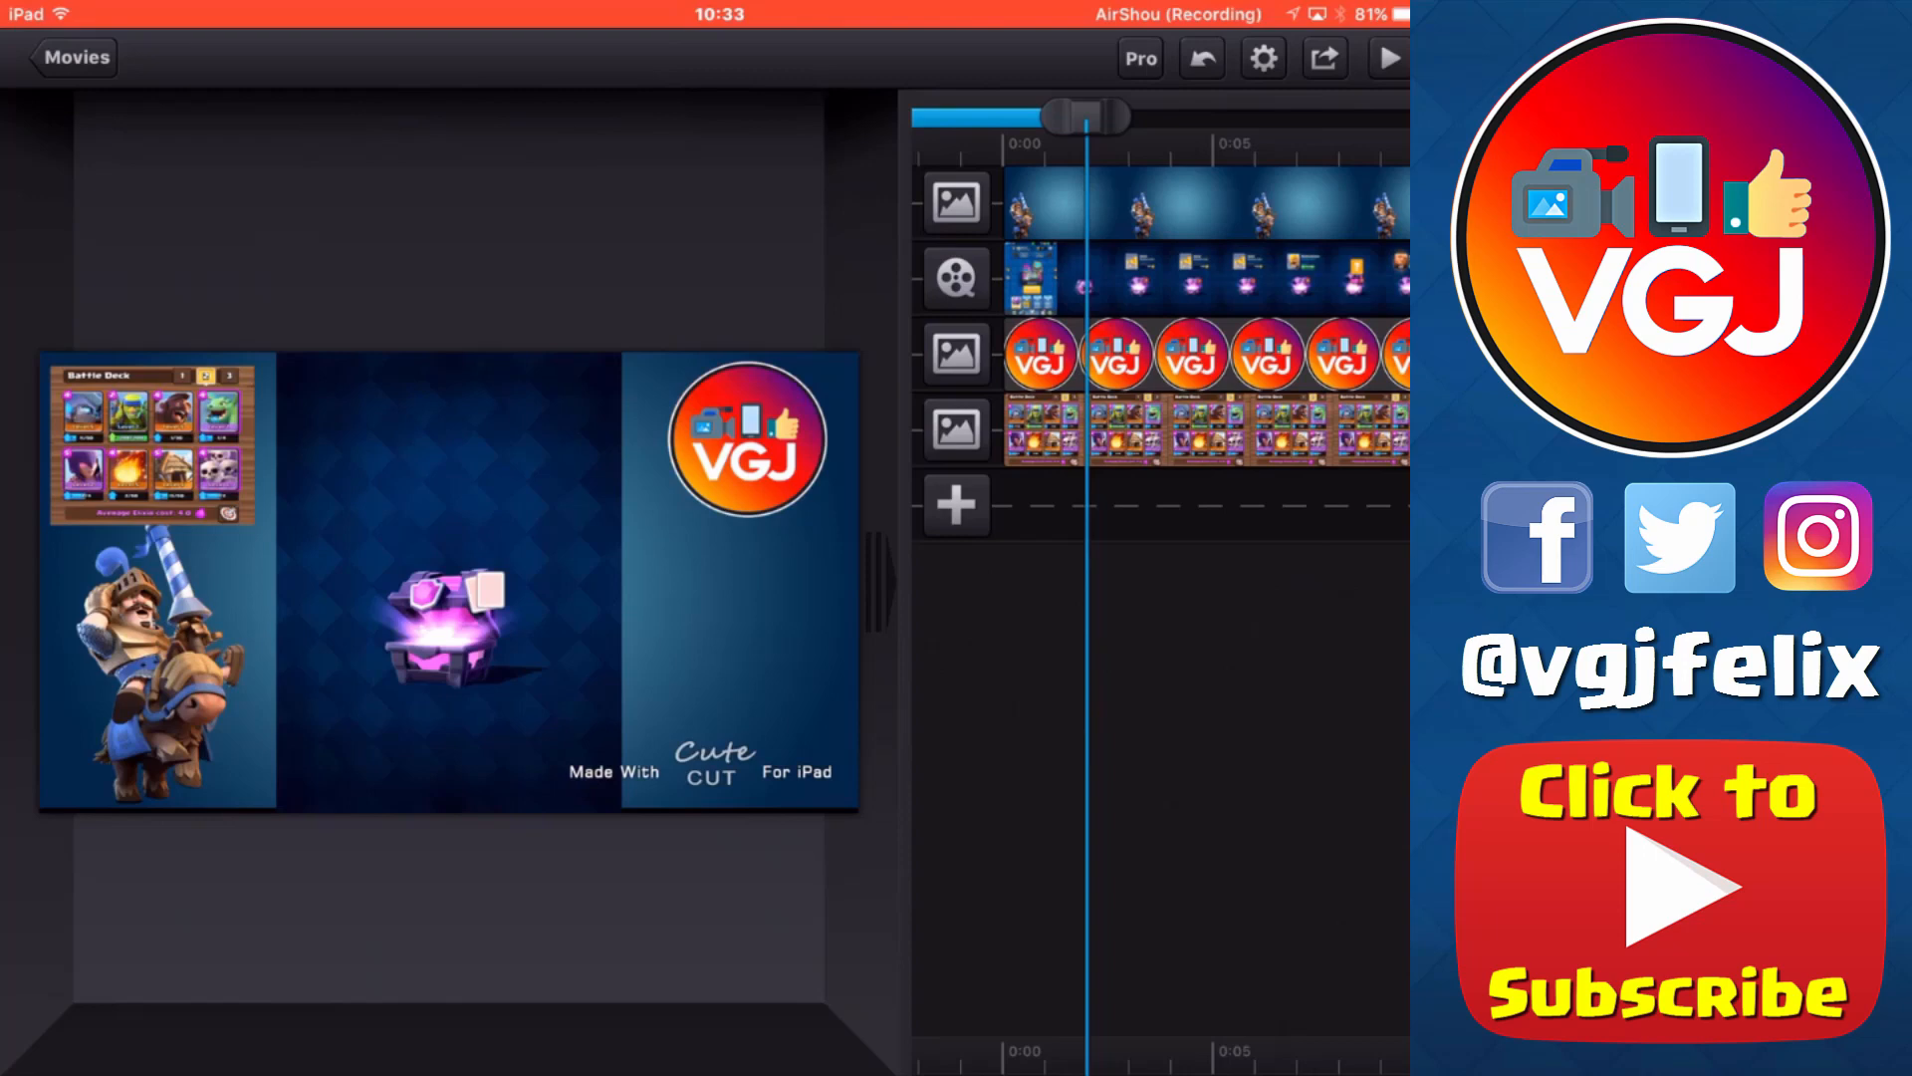
click(957, 505)
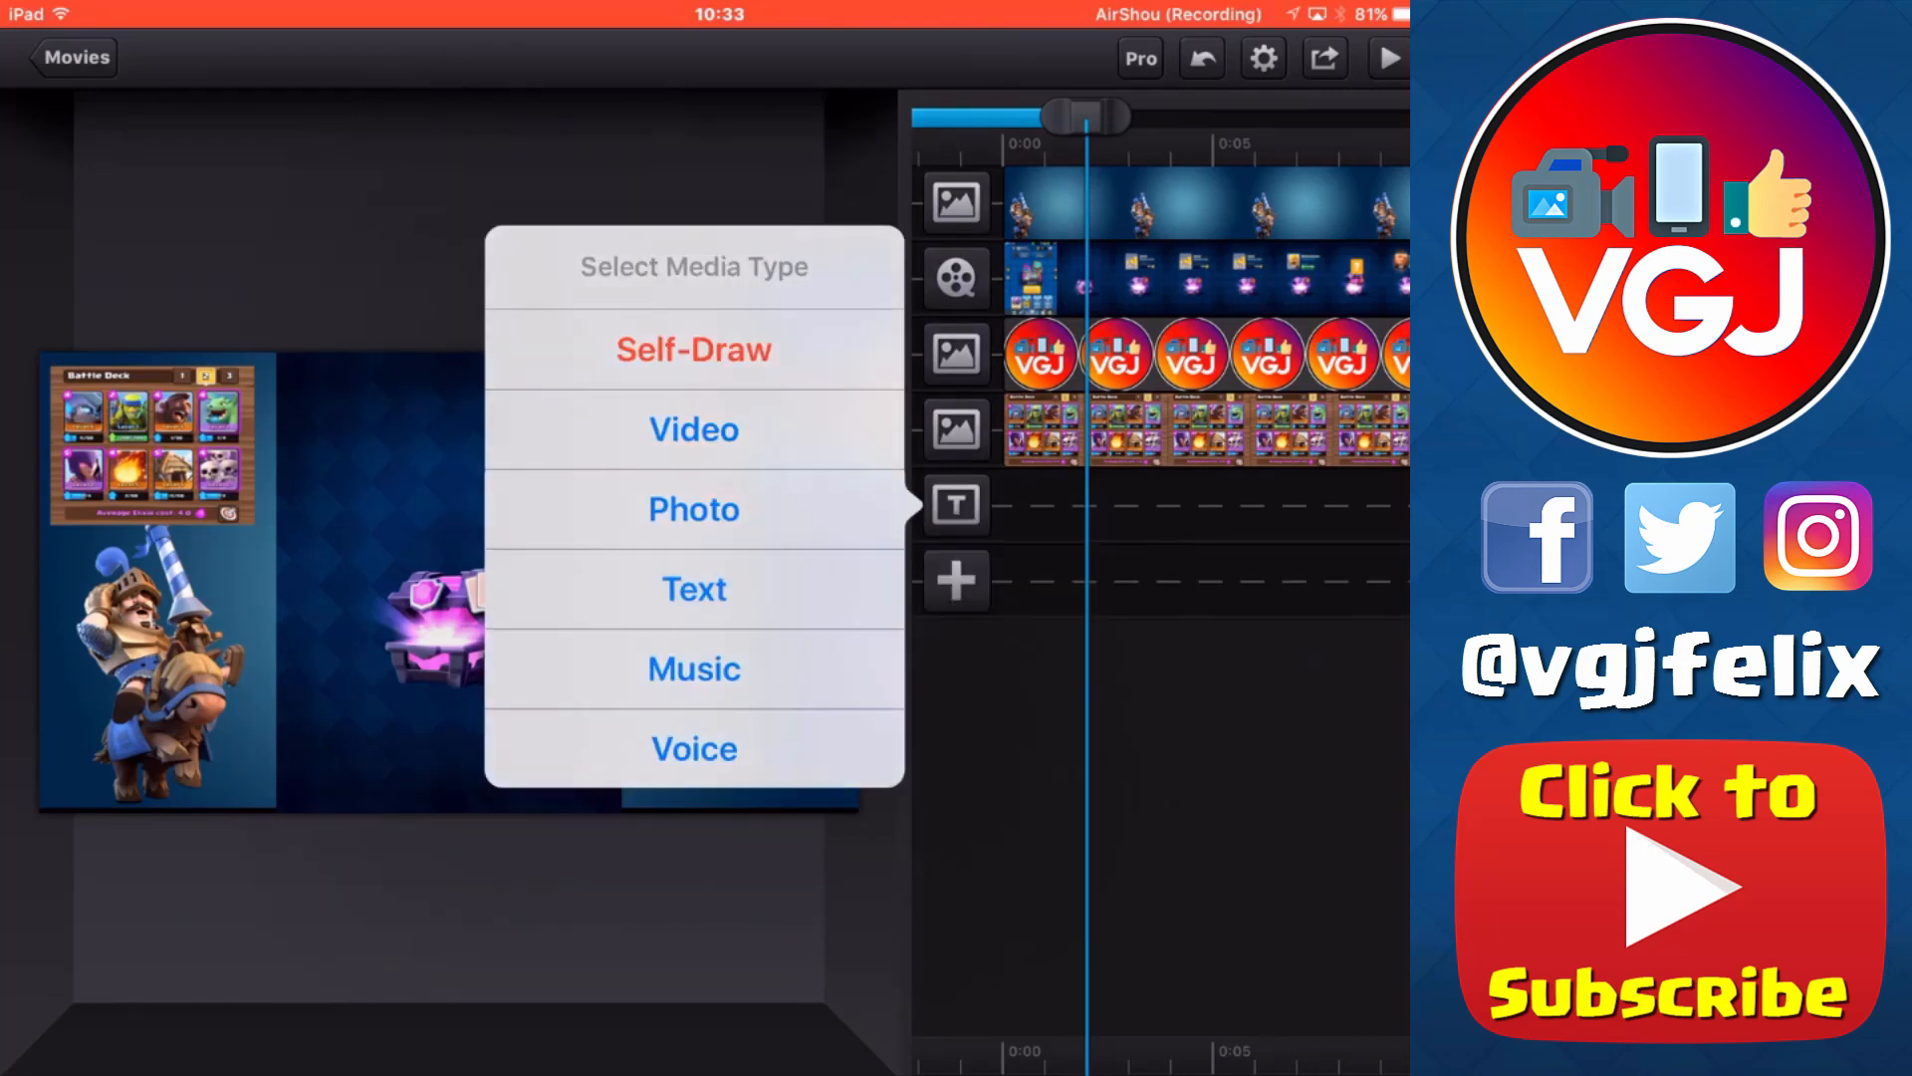
click(693, 589)
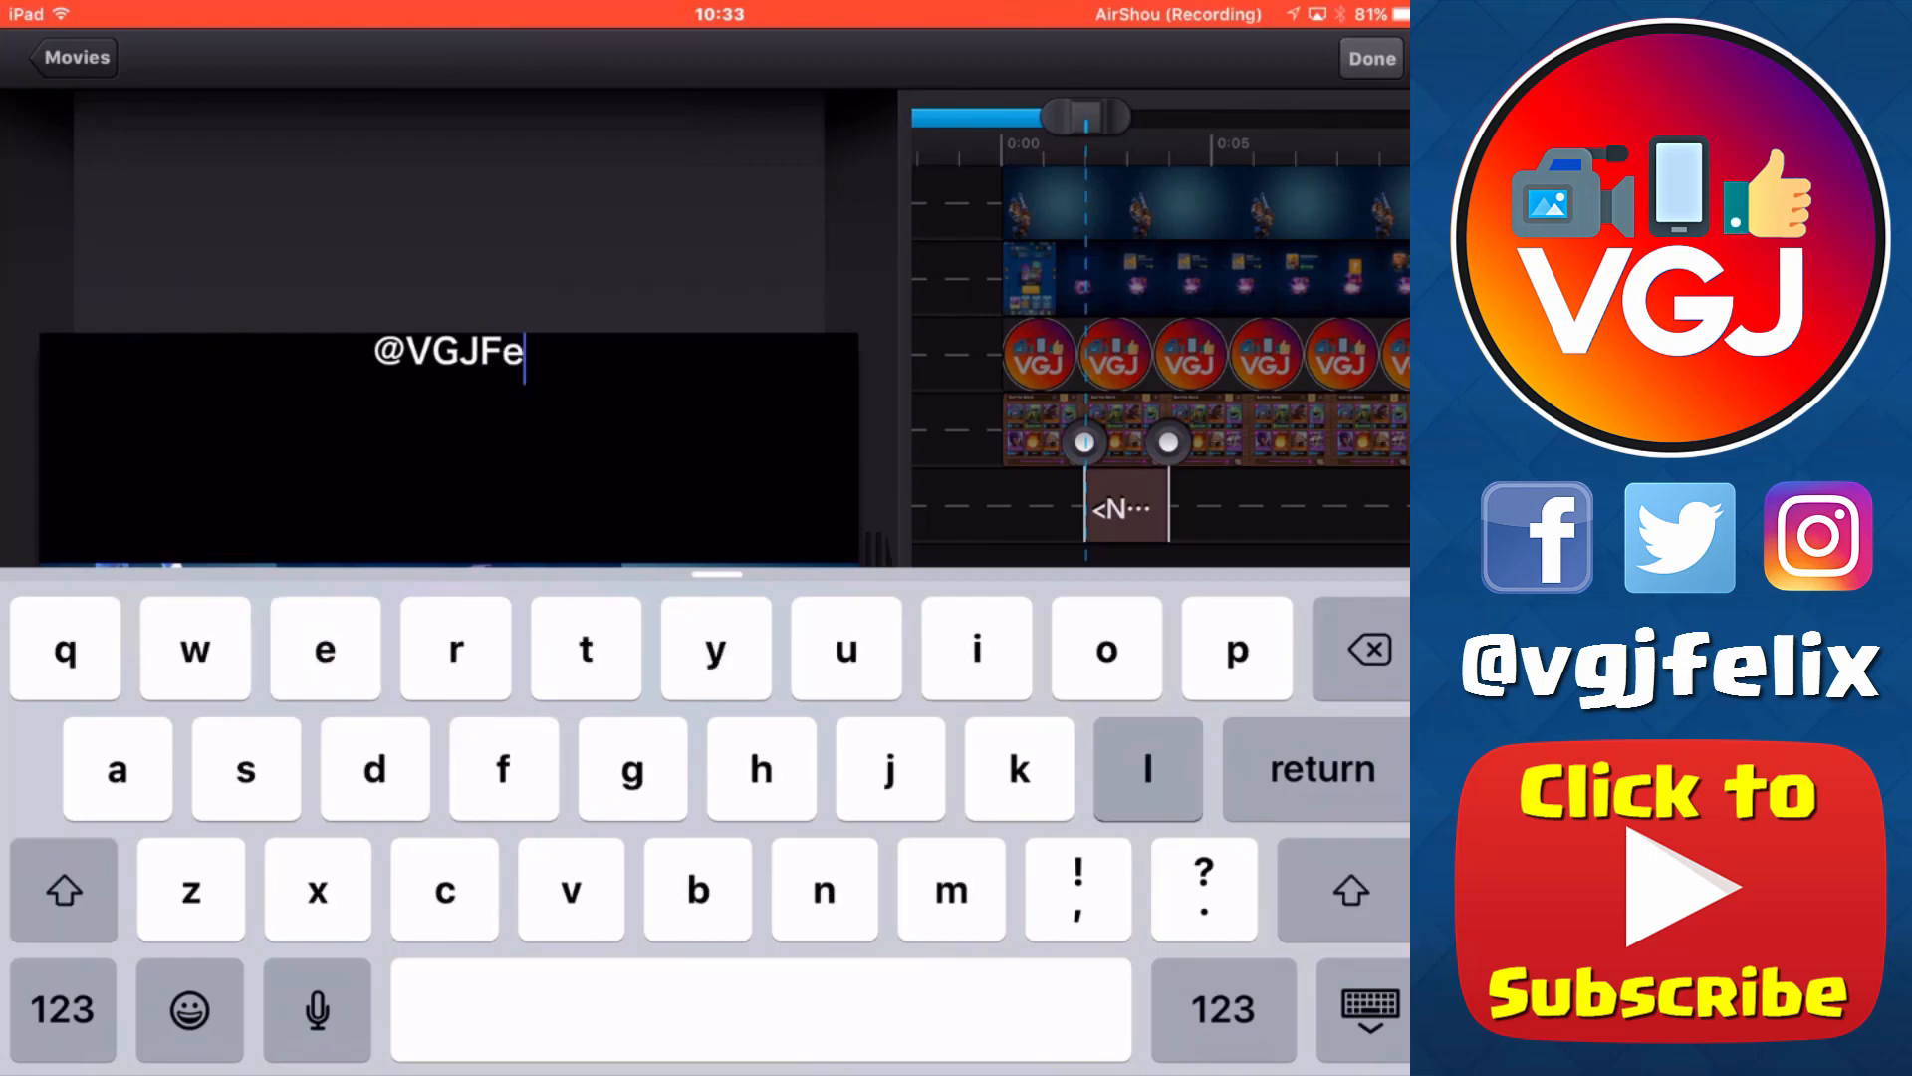
text(lix)
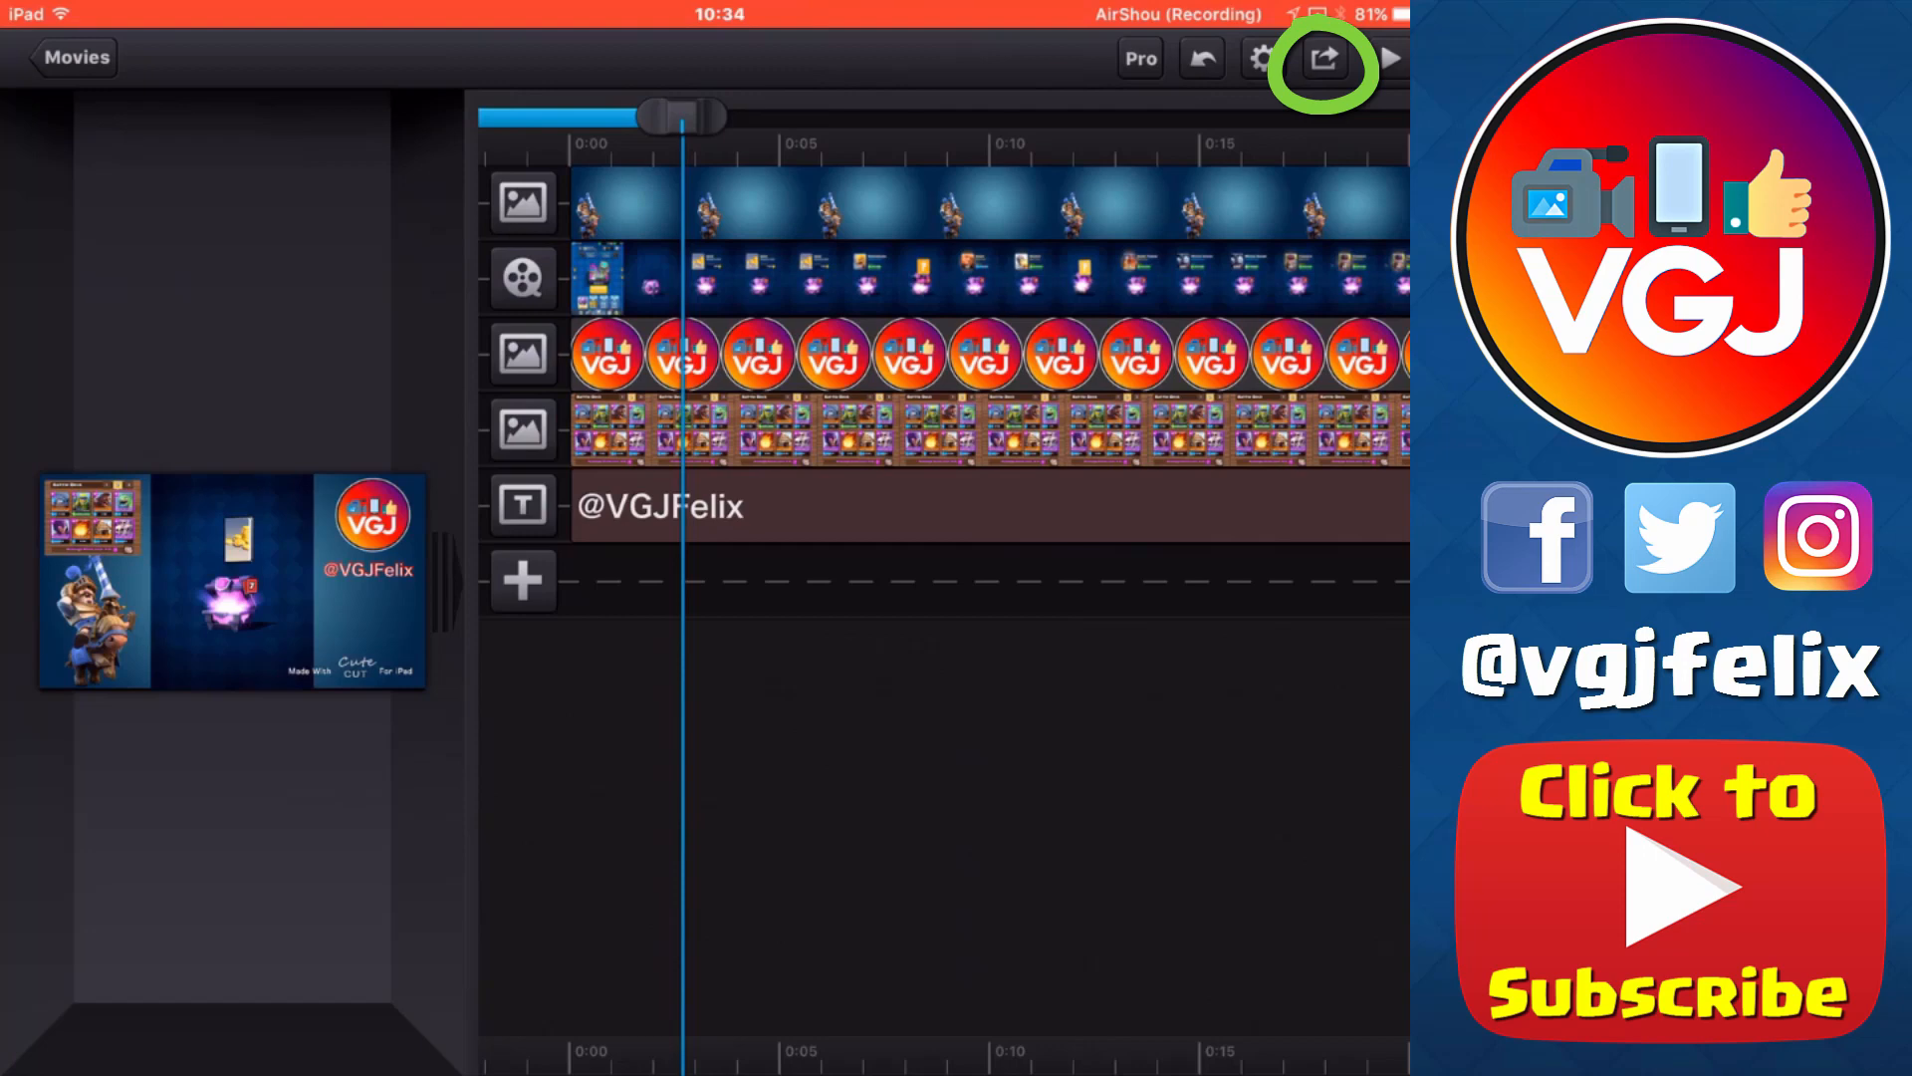
Export the movie to the photo album in High Quality (1080P).
click(1324, 58)
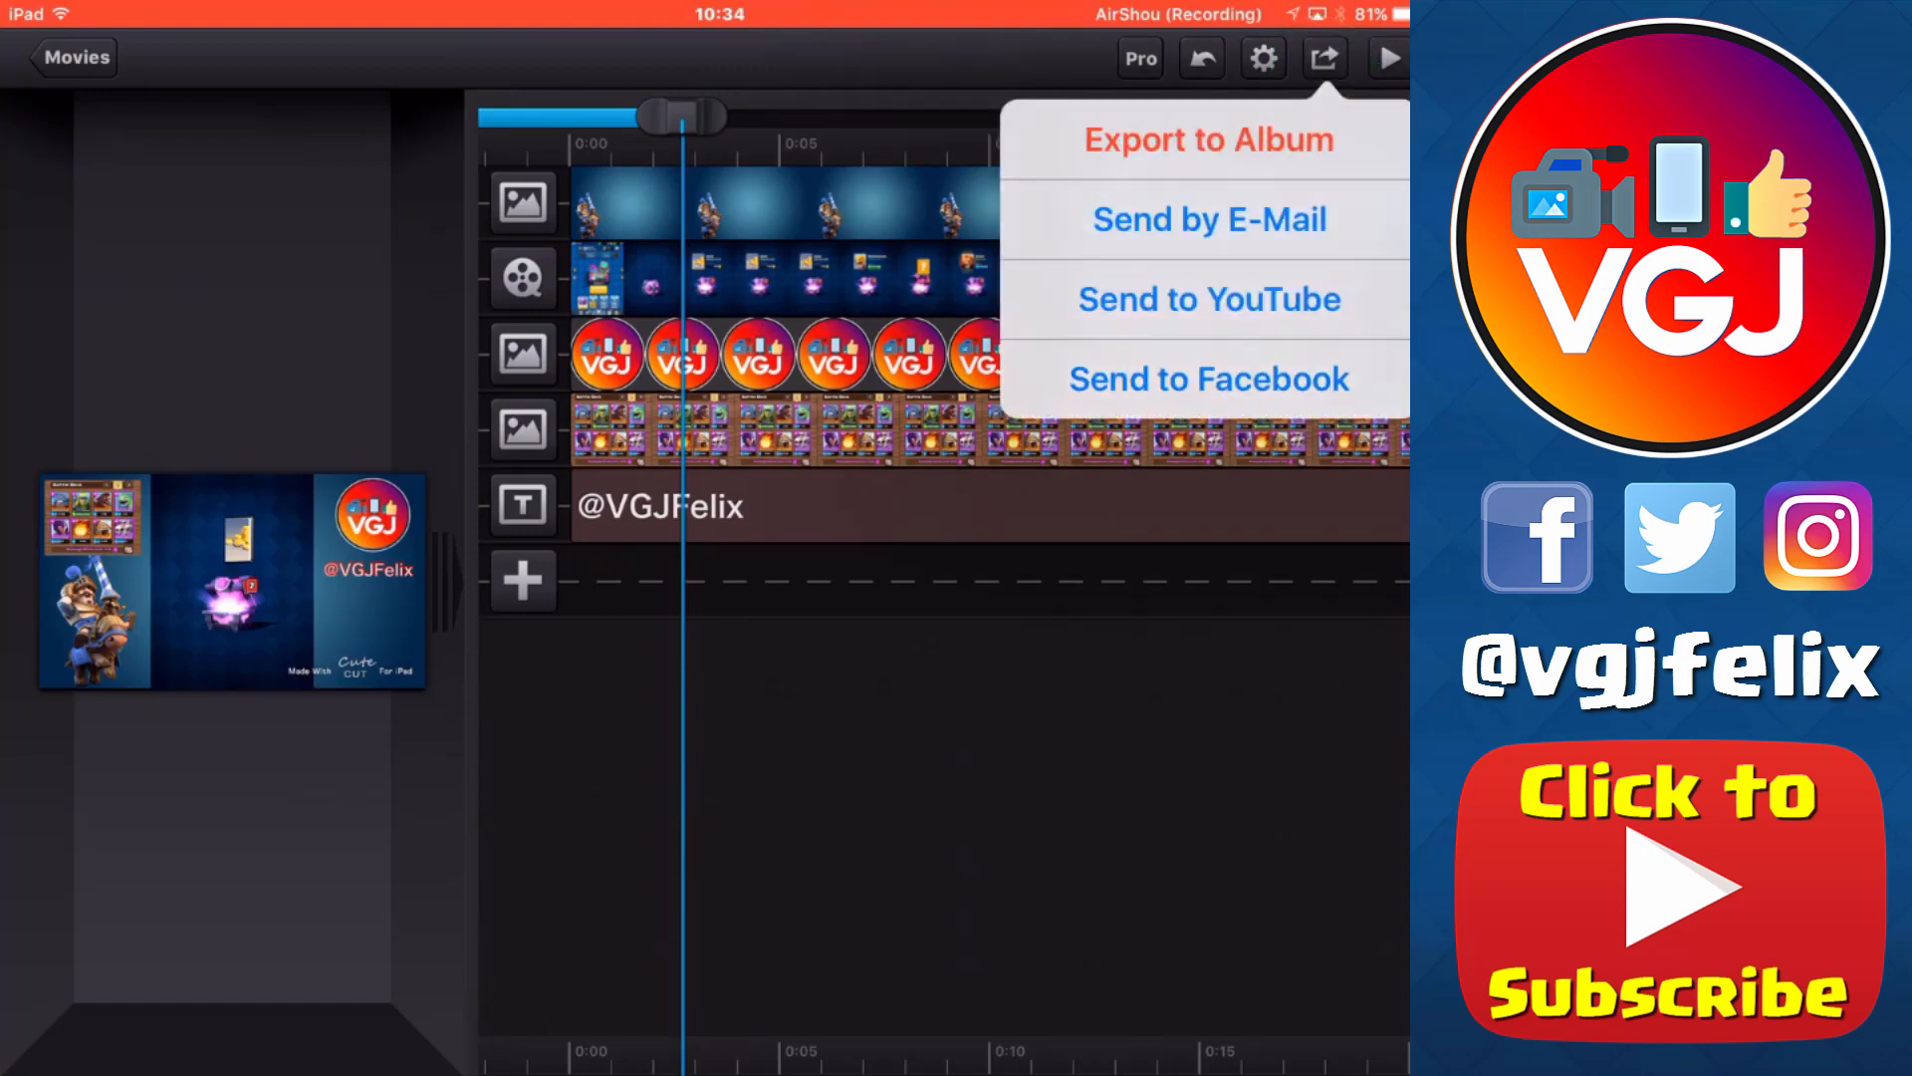
click(1207, 139)
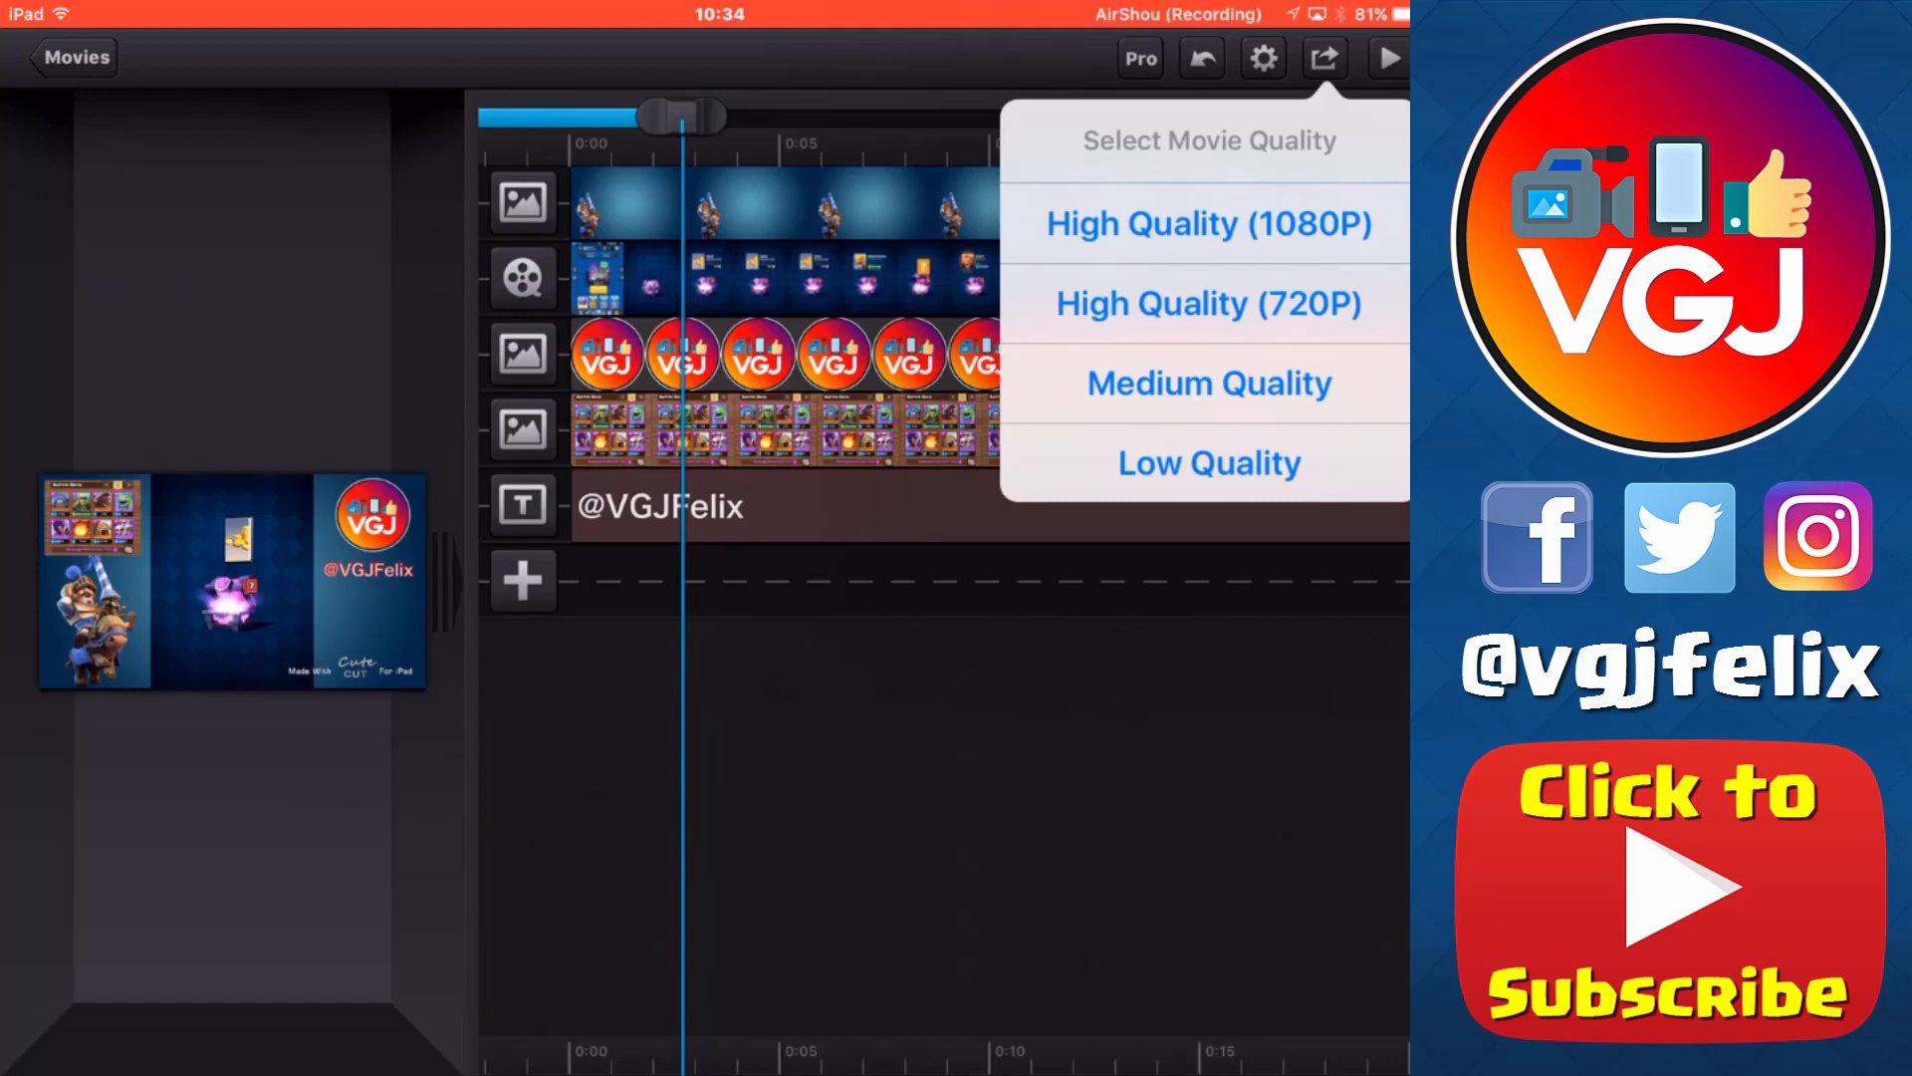
click(1208, 223)
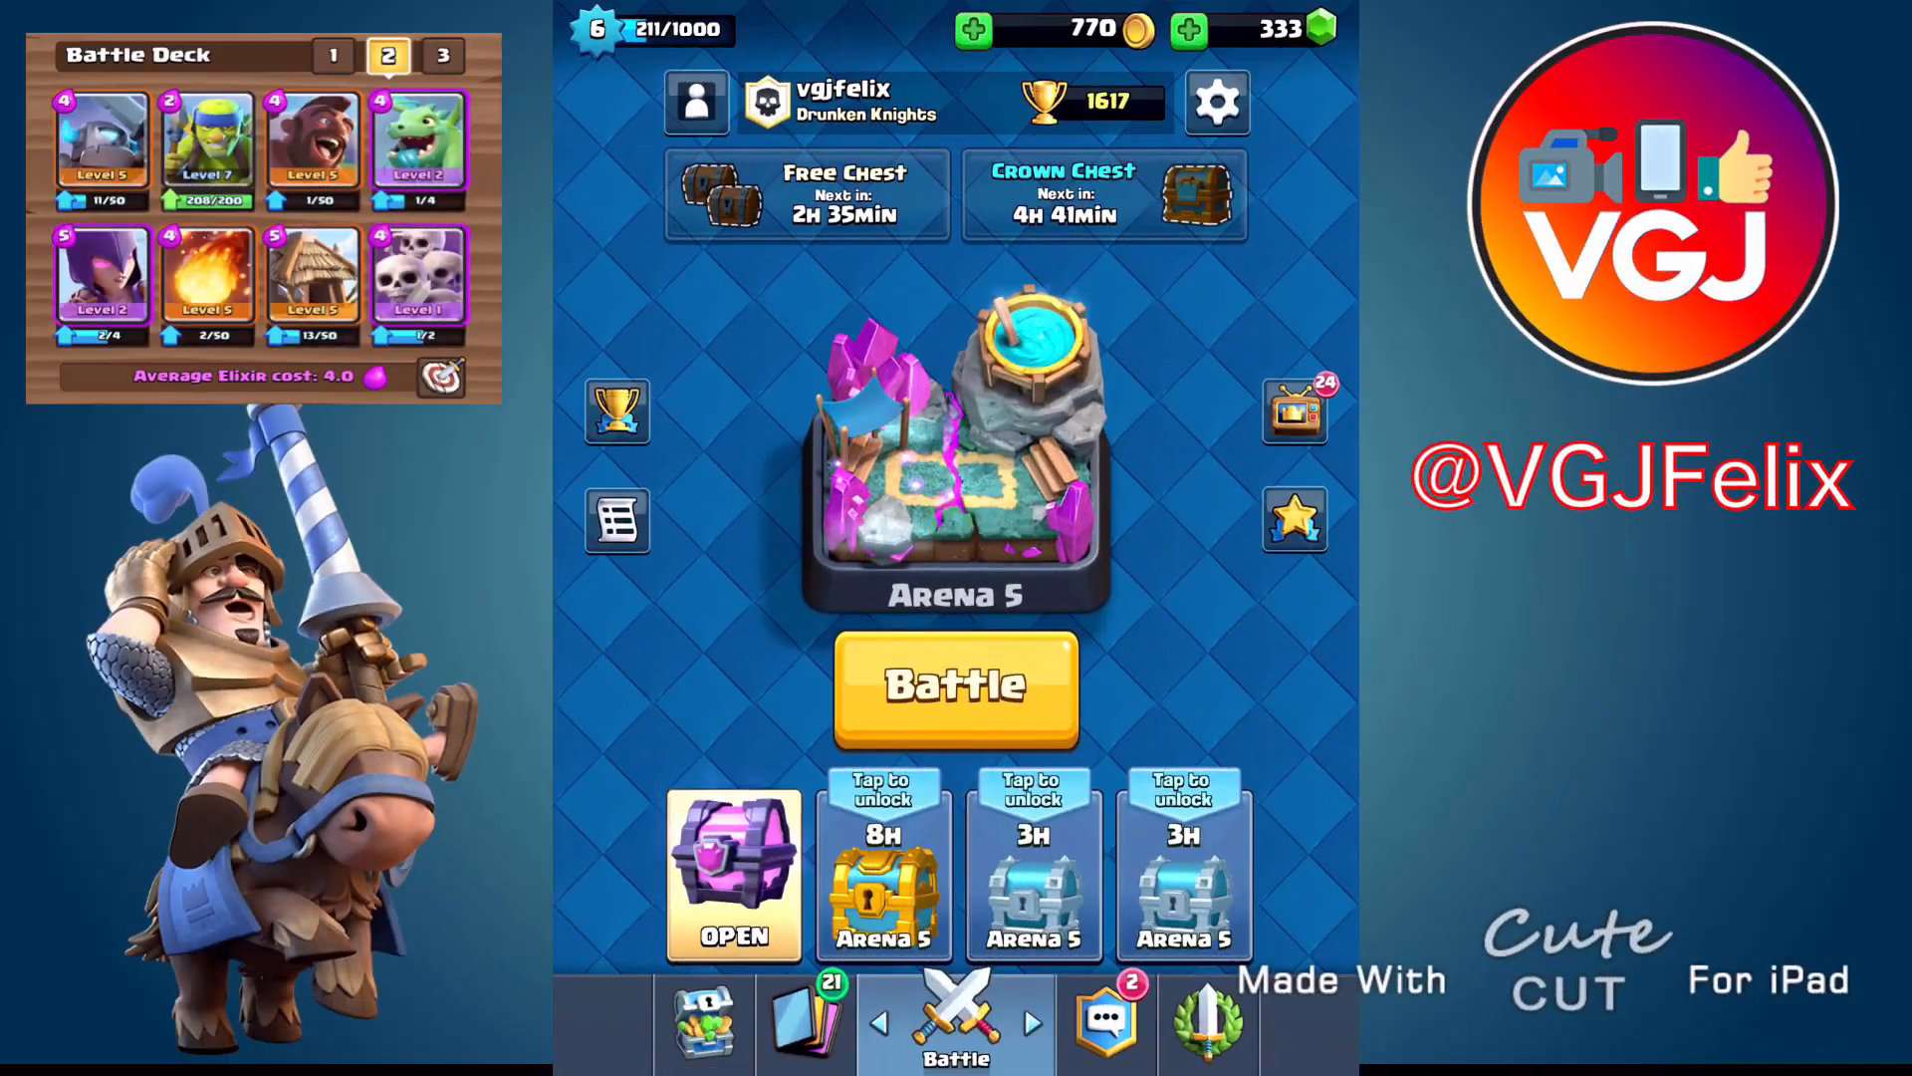
click(732, 873)
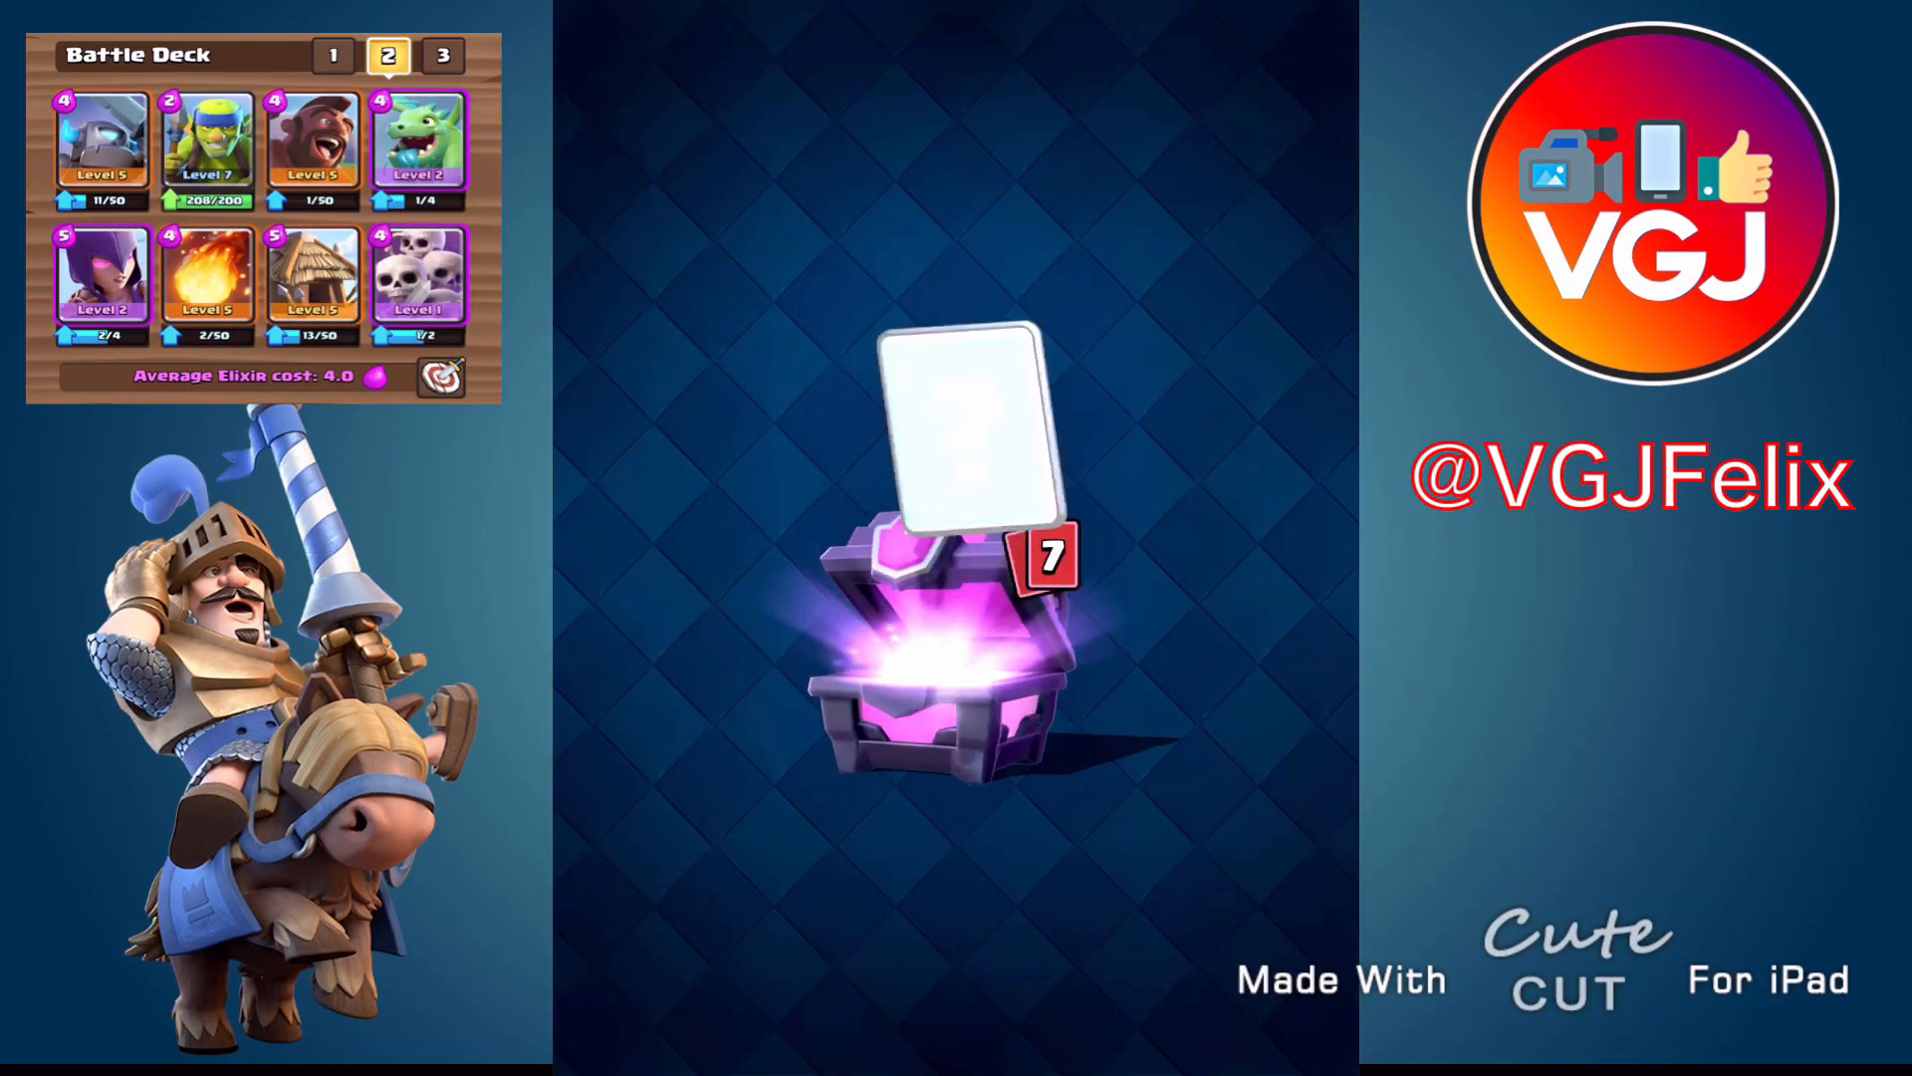
click(957, 574)
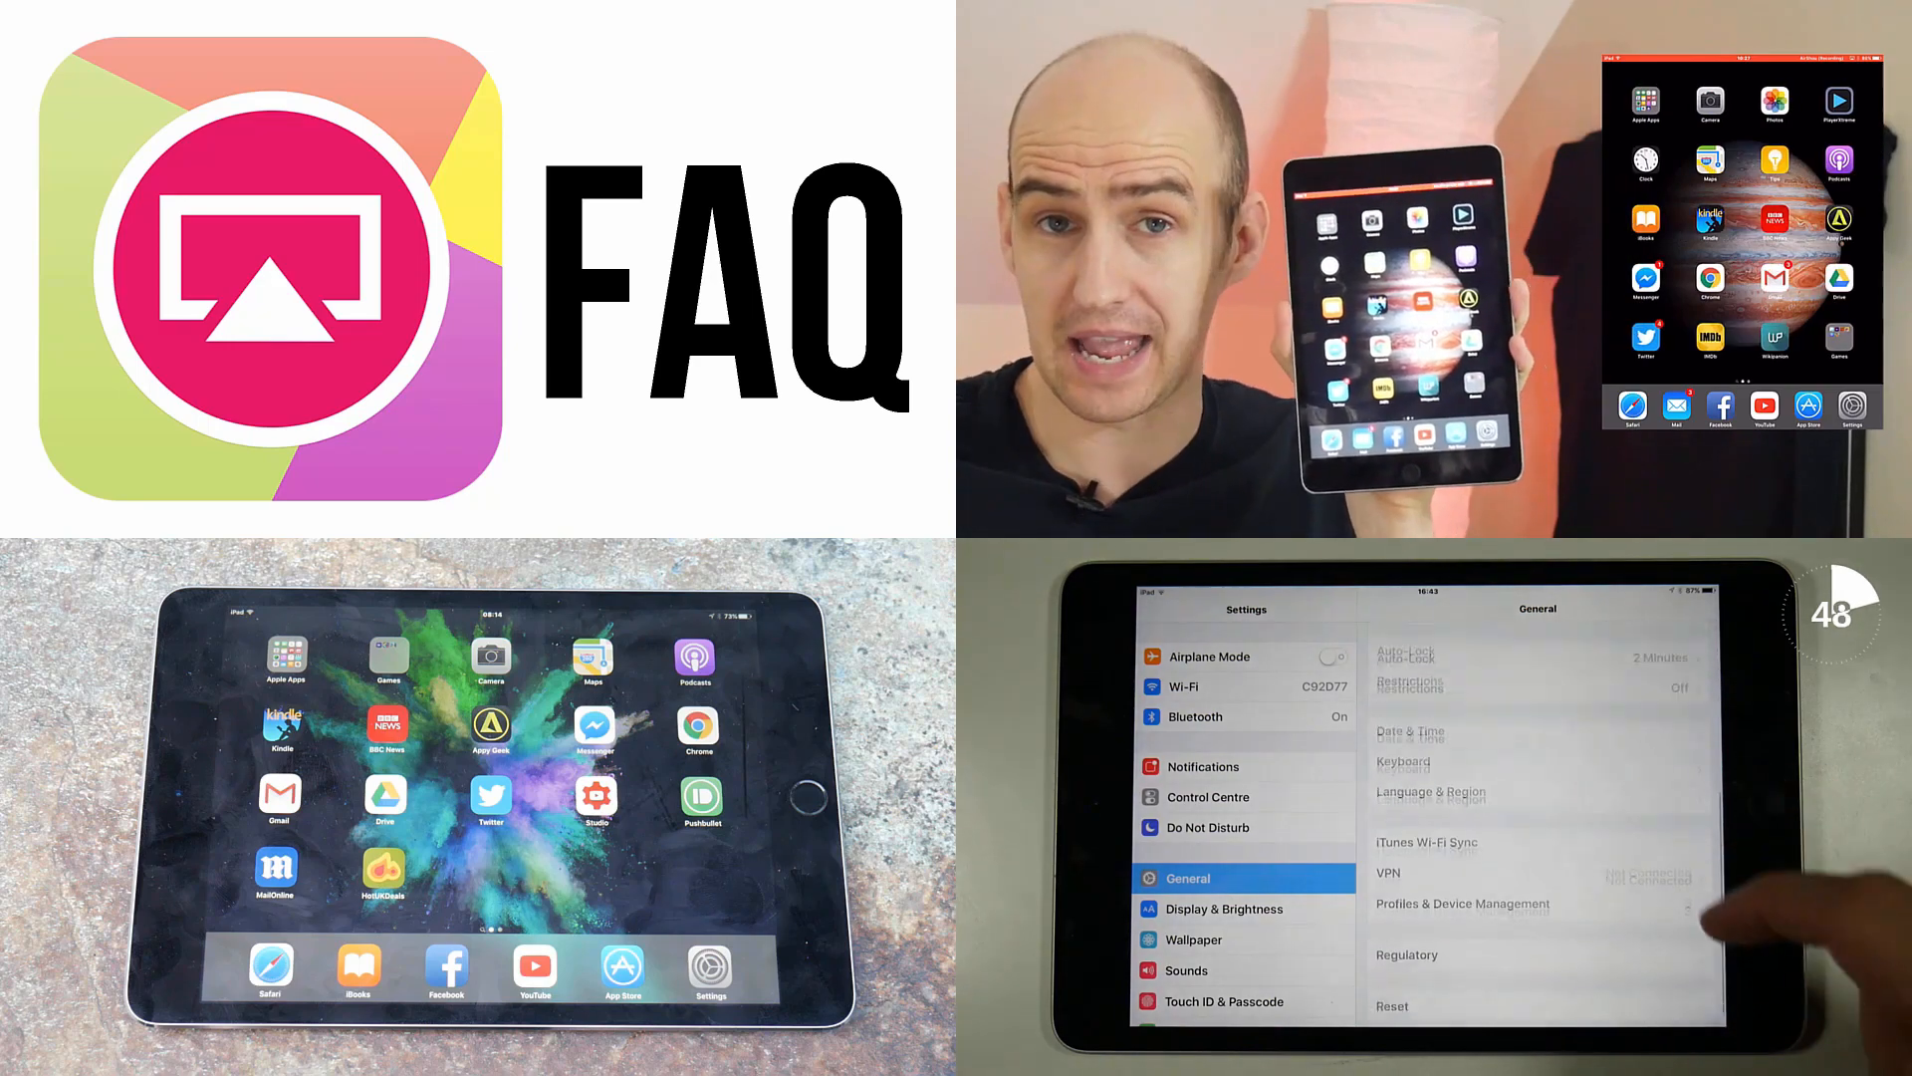
click(1460, 903)
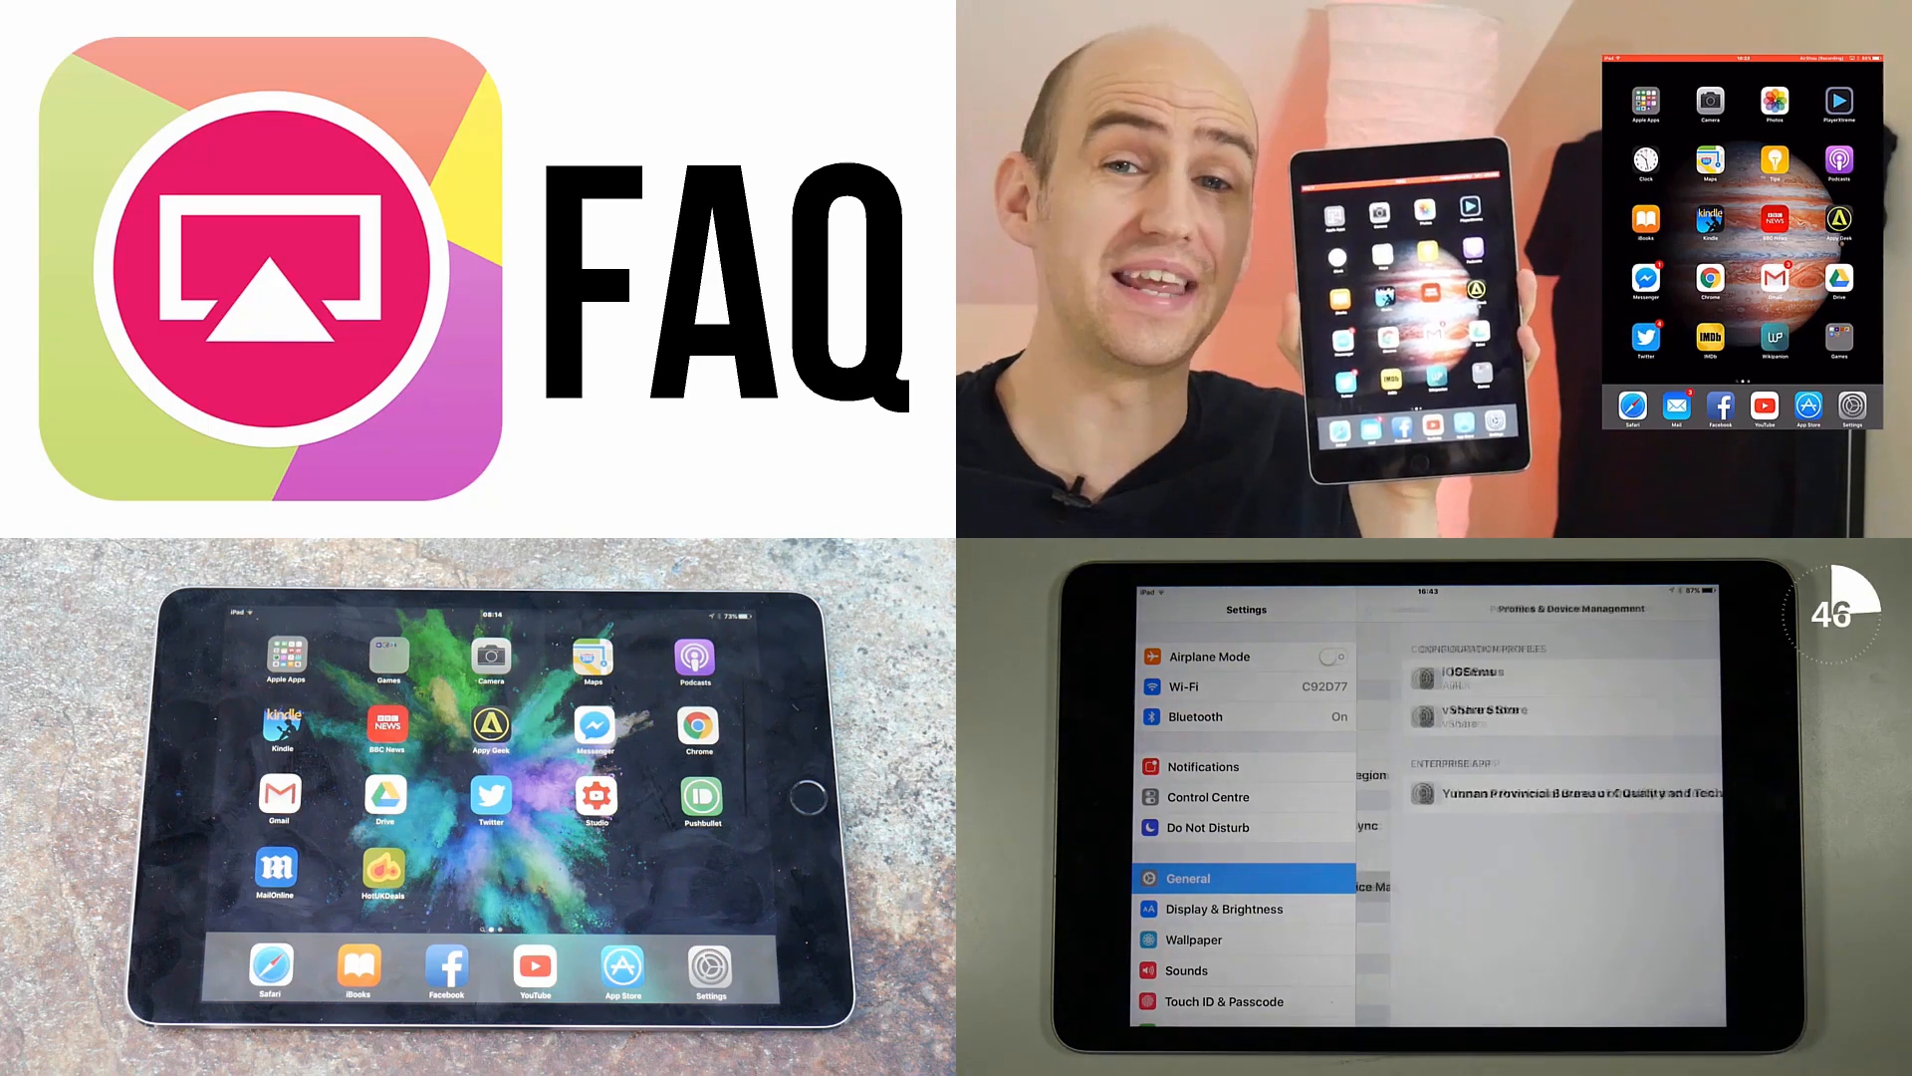